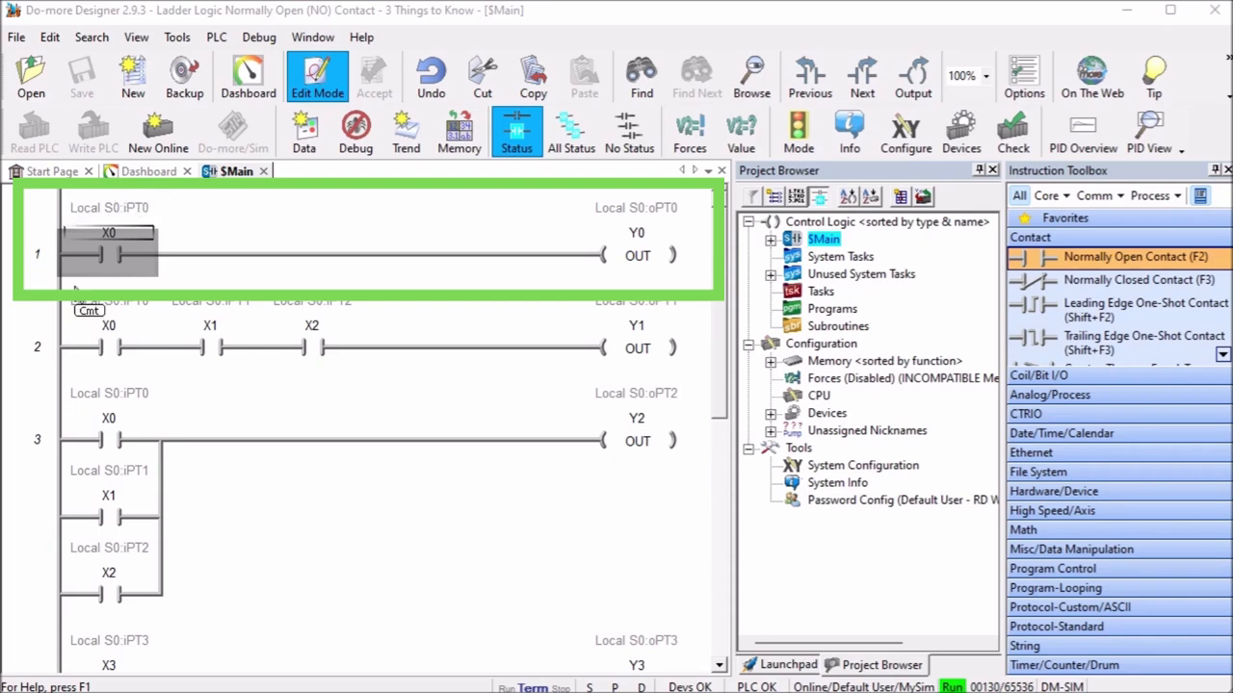
pyautogui.moveTo(132, 280)
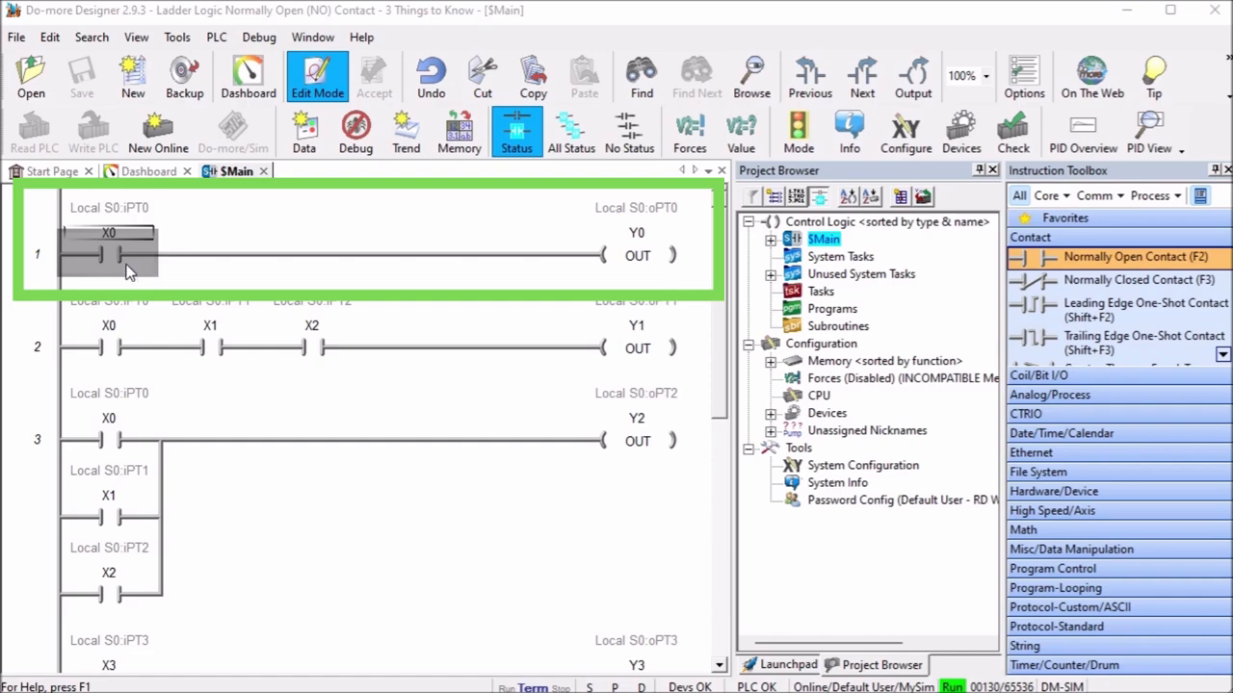
pyautogui.moveTo(162, 270)
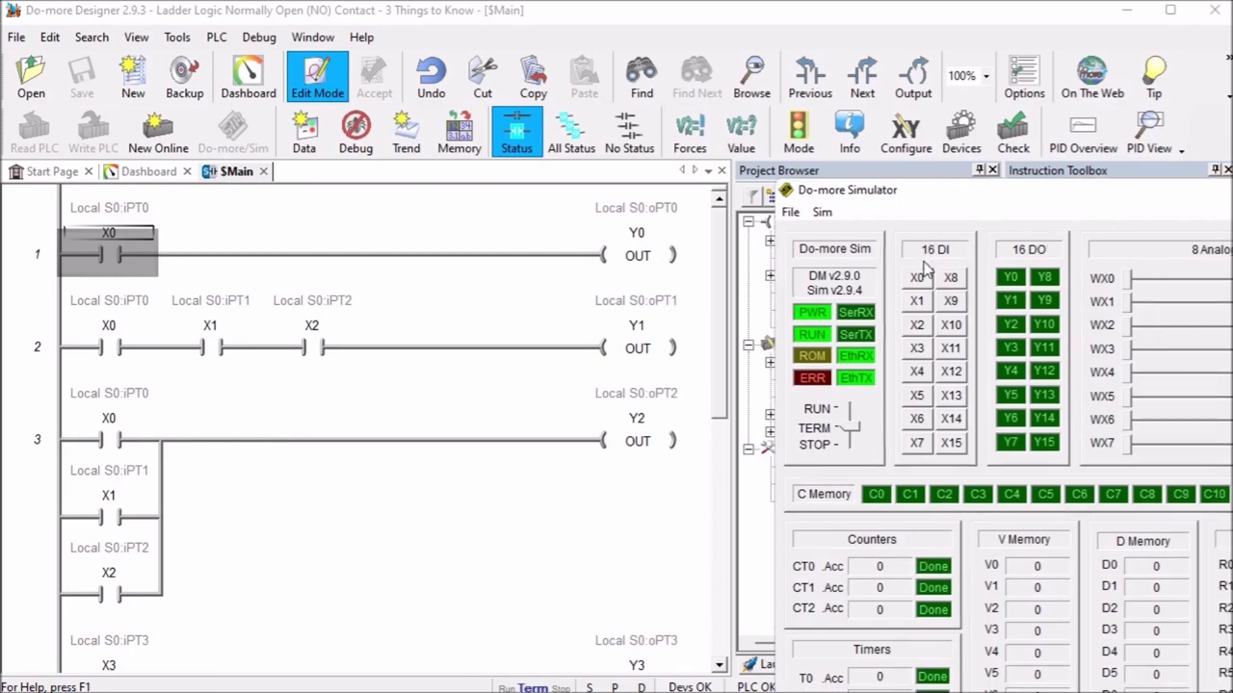
# - Turn on simulator inputs X0 and X2 so rung 2 energizes Y1
pyautogui.click(916, 278)
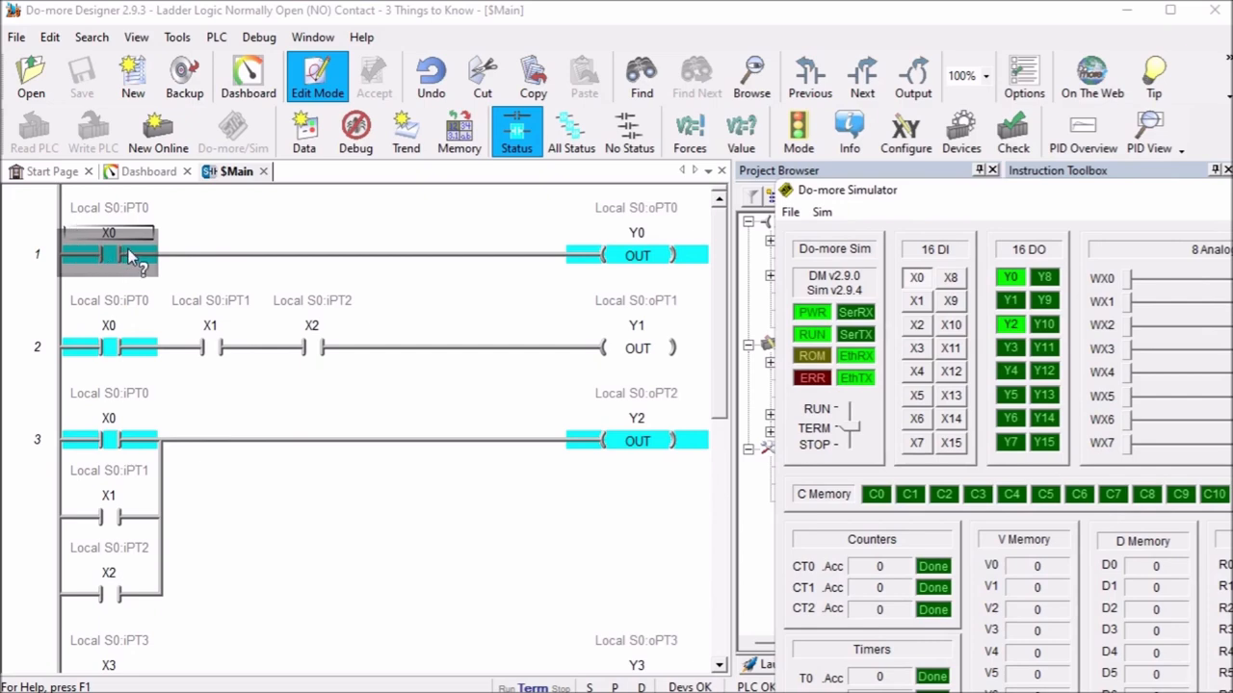
pyautogui.moveTo(674, 260)
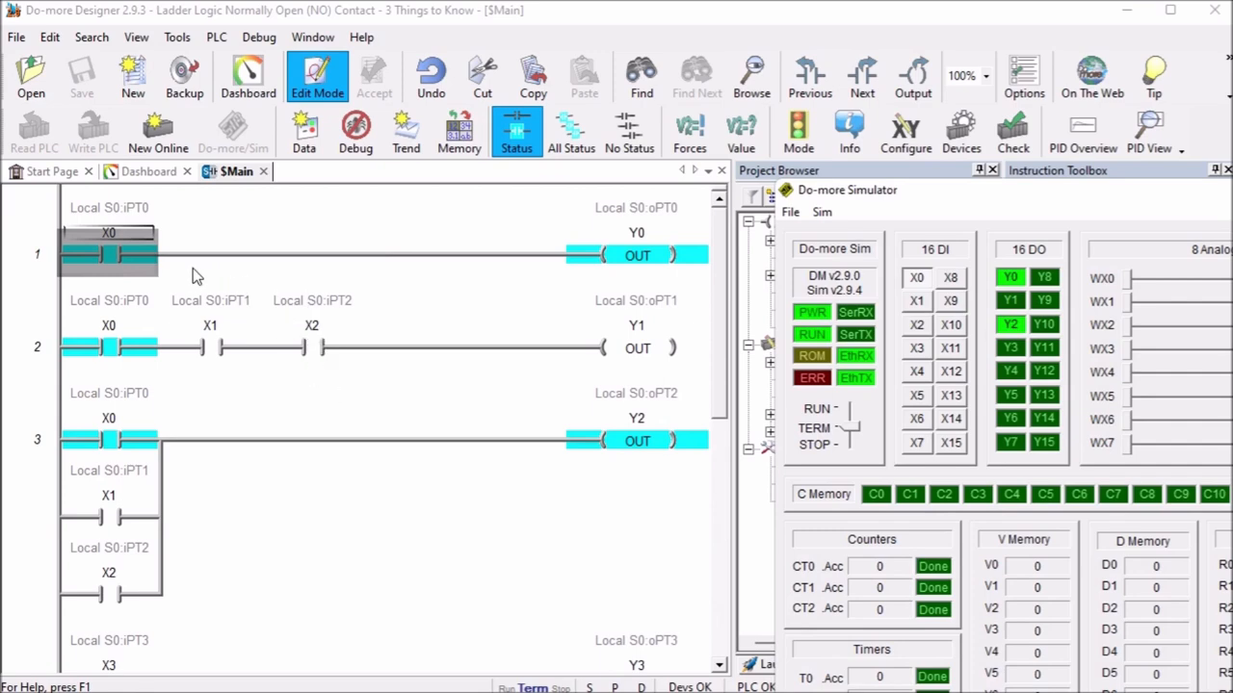
pyautogui.moveTo(858, 282)
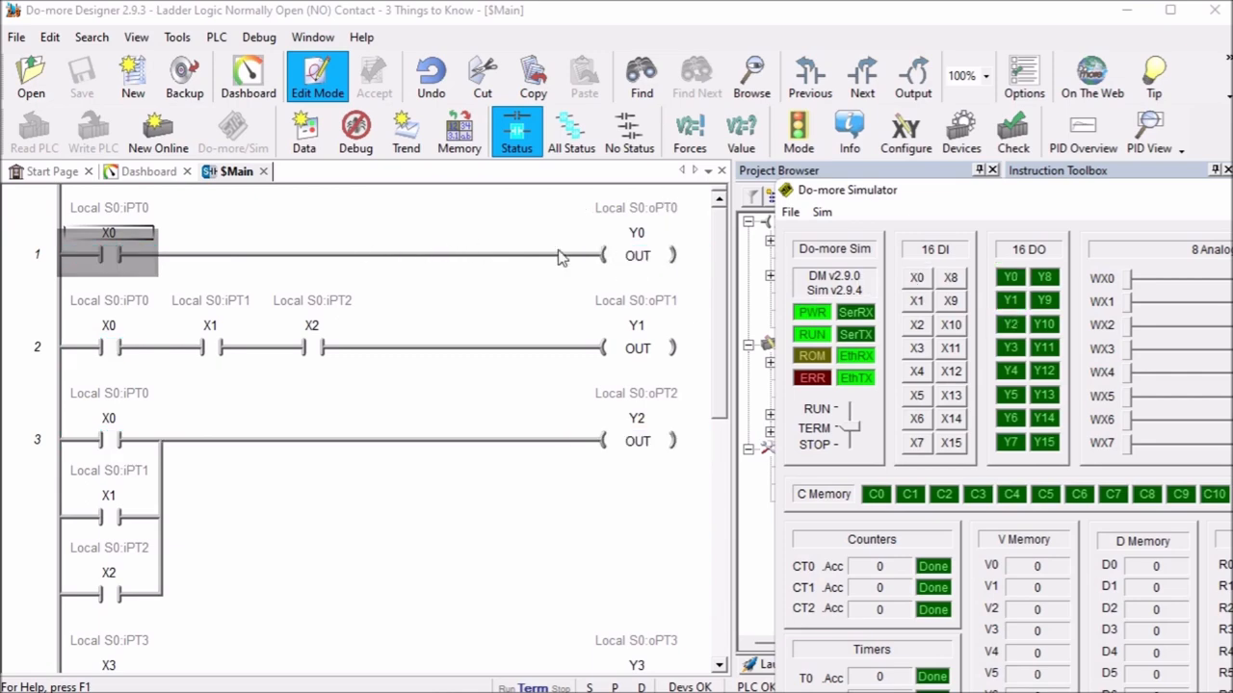
pyautogui.moveTo(190, 252)
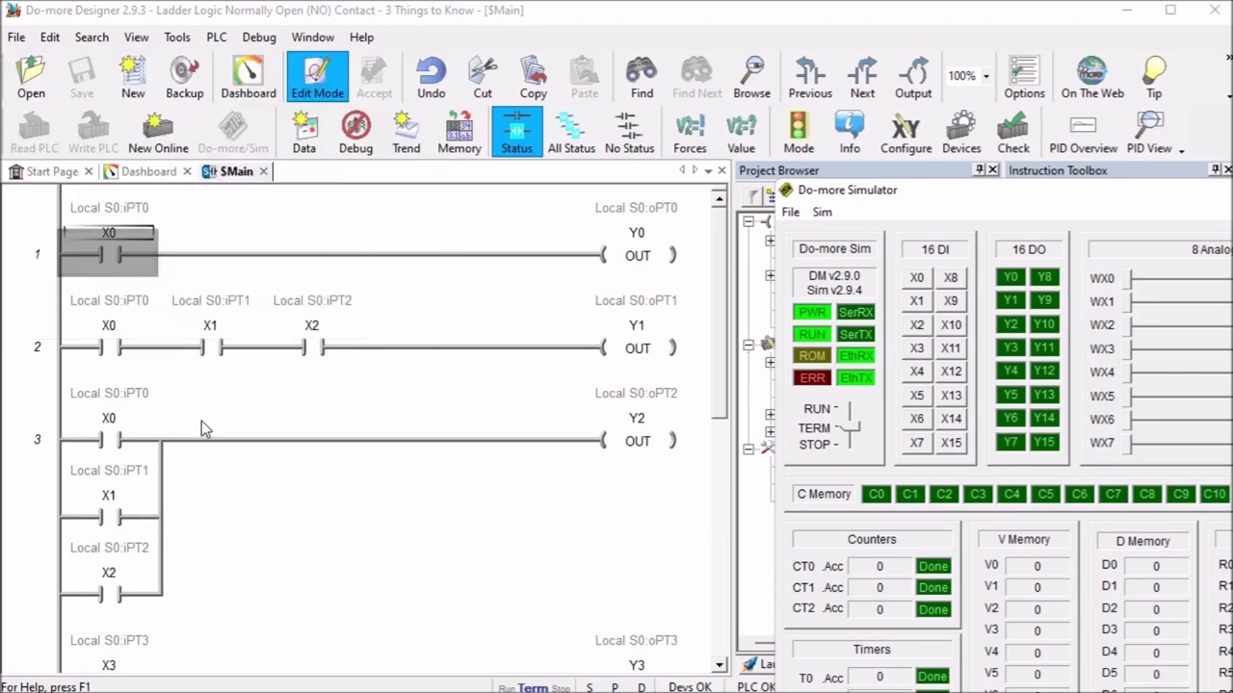
pyautogui.moveTo(327, 372)
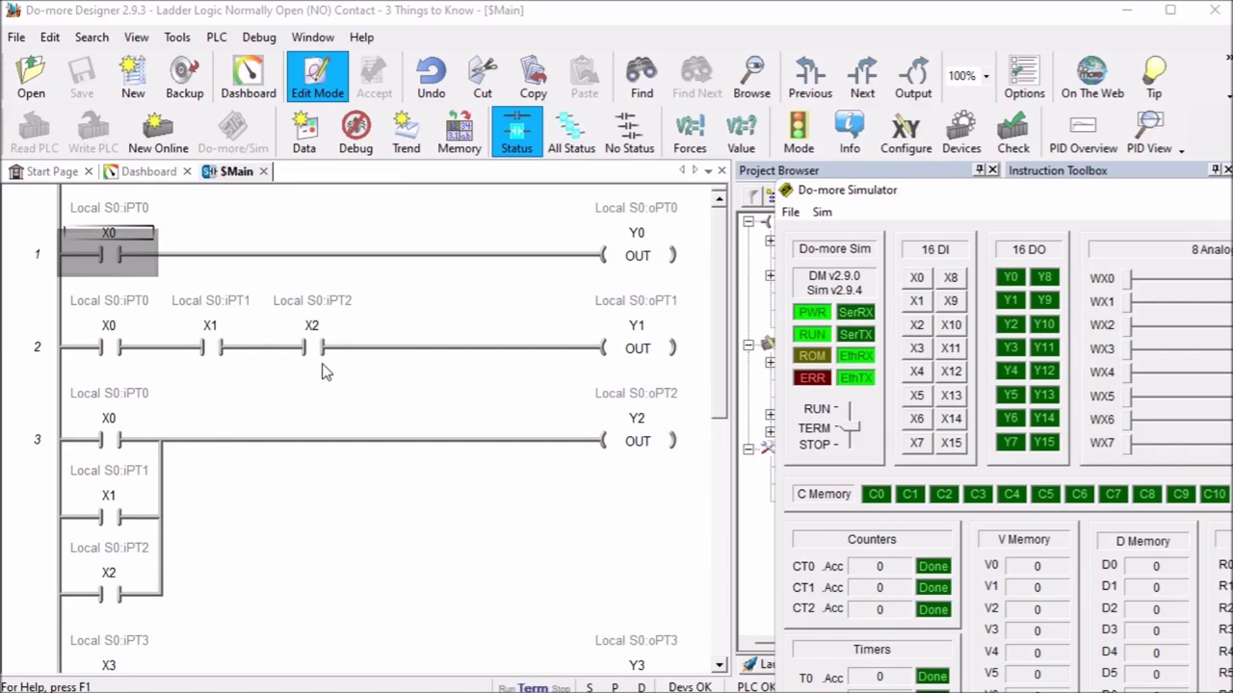
pyautogui.moveTo(922, 294)
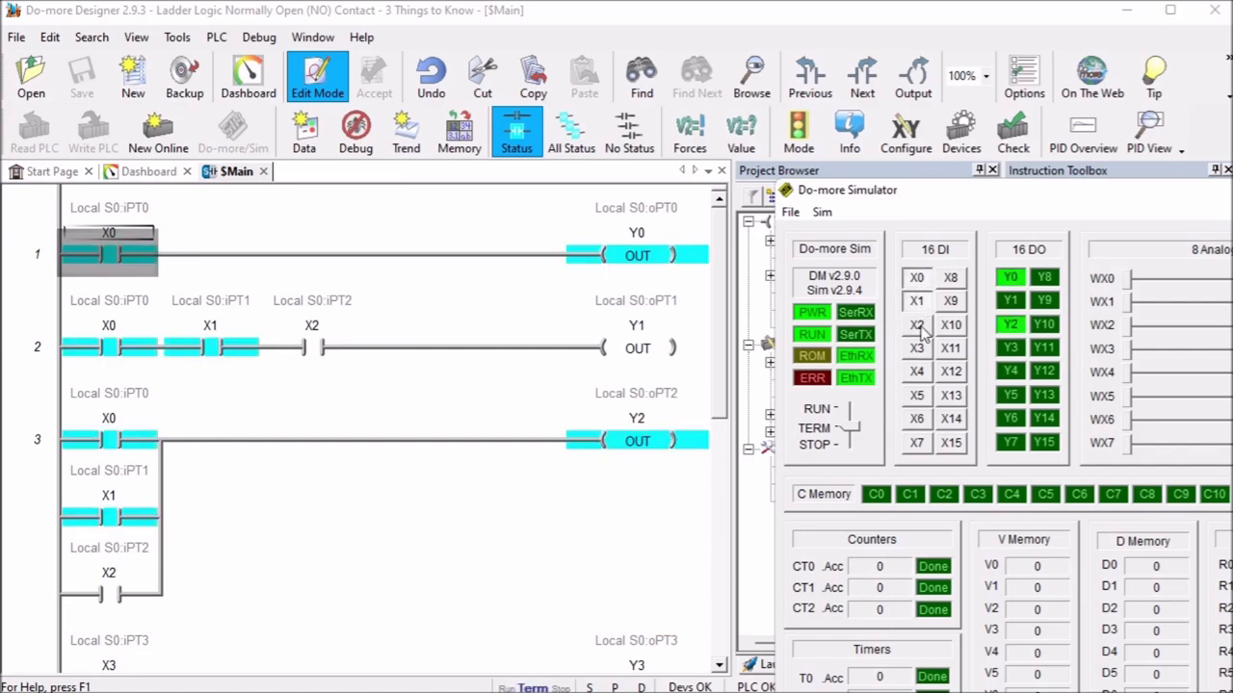
pyautogui.click(916, 325)
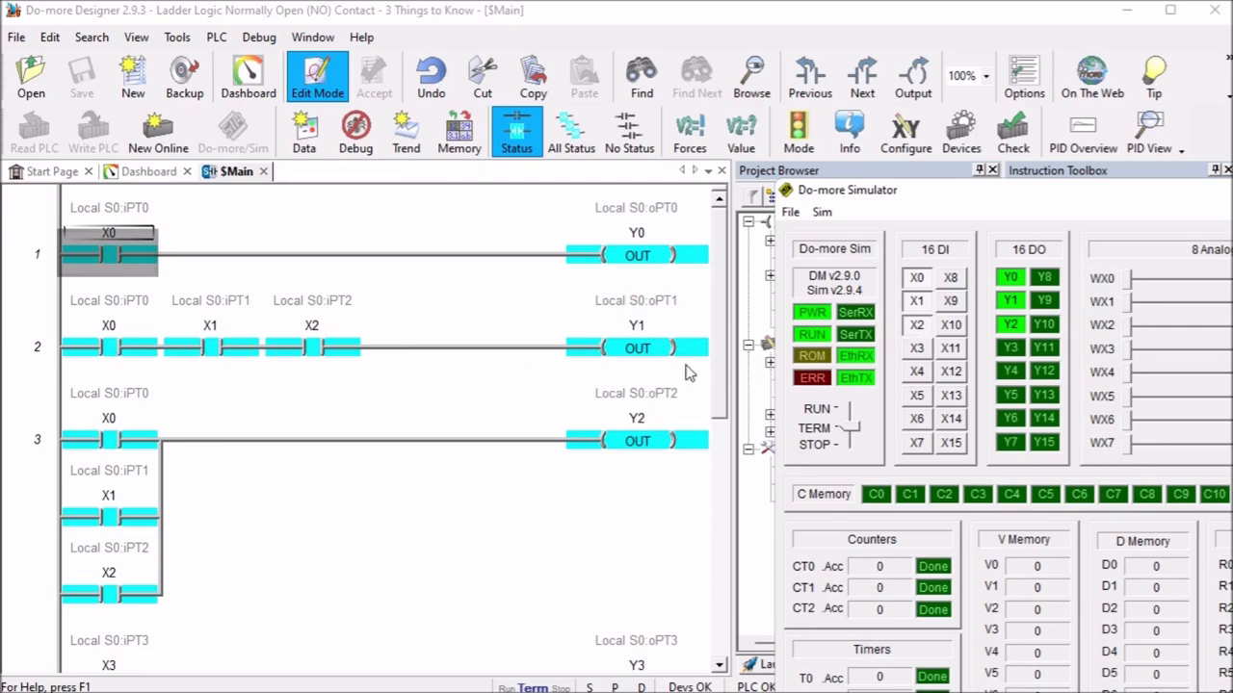
pyautogui.moveTo(641, 369)
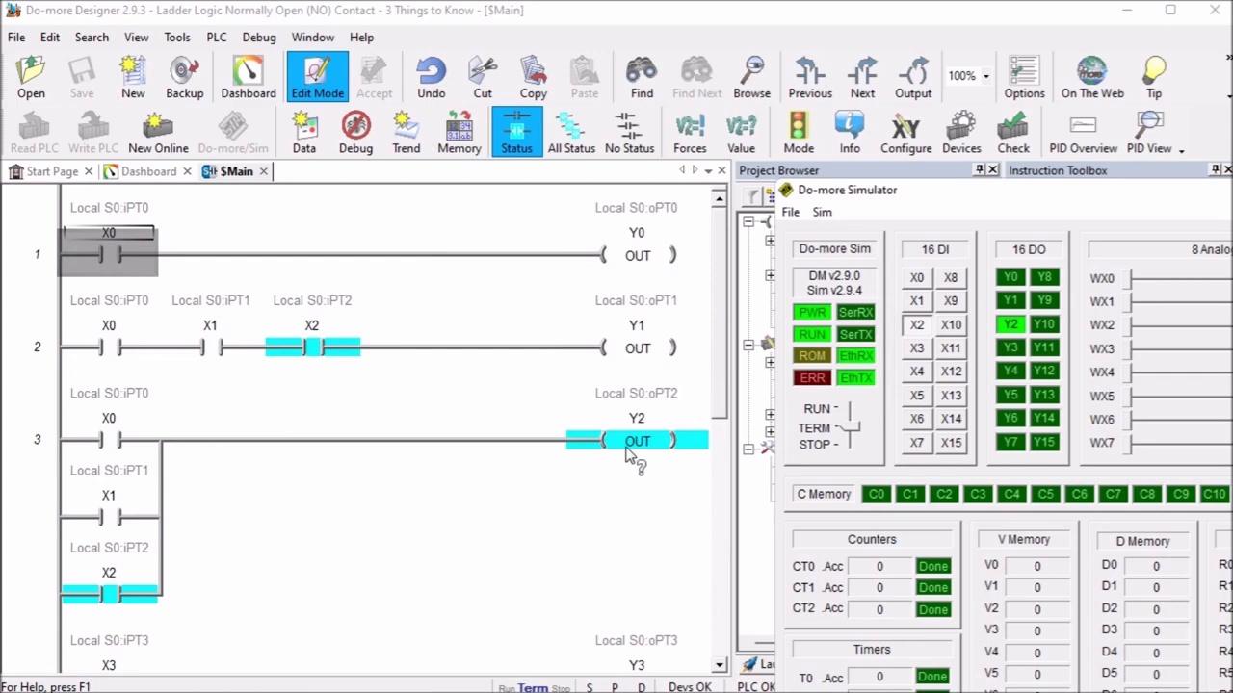
pyautogui.moveTo(638, 441)
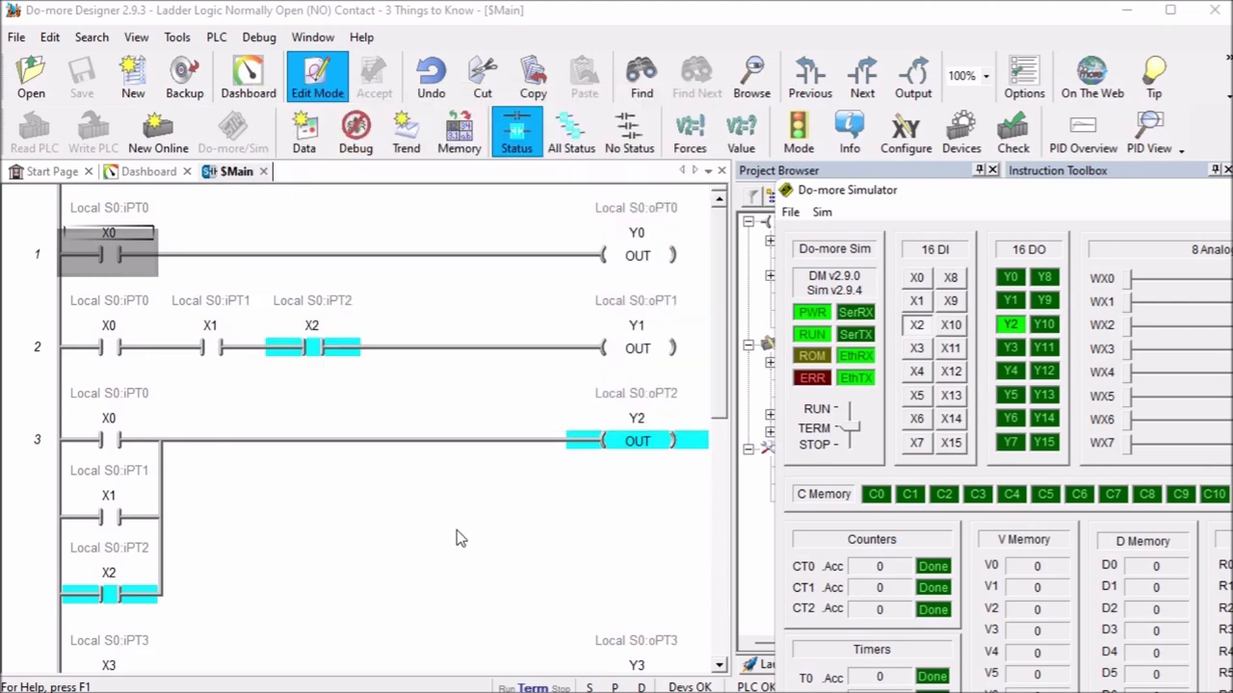
pyautogui.moveTo(467, 525)
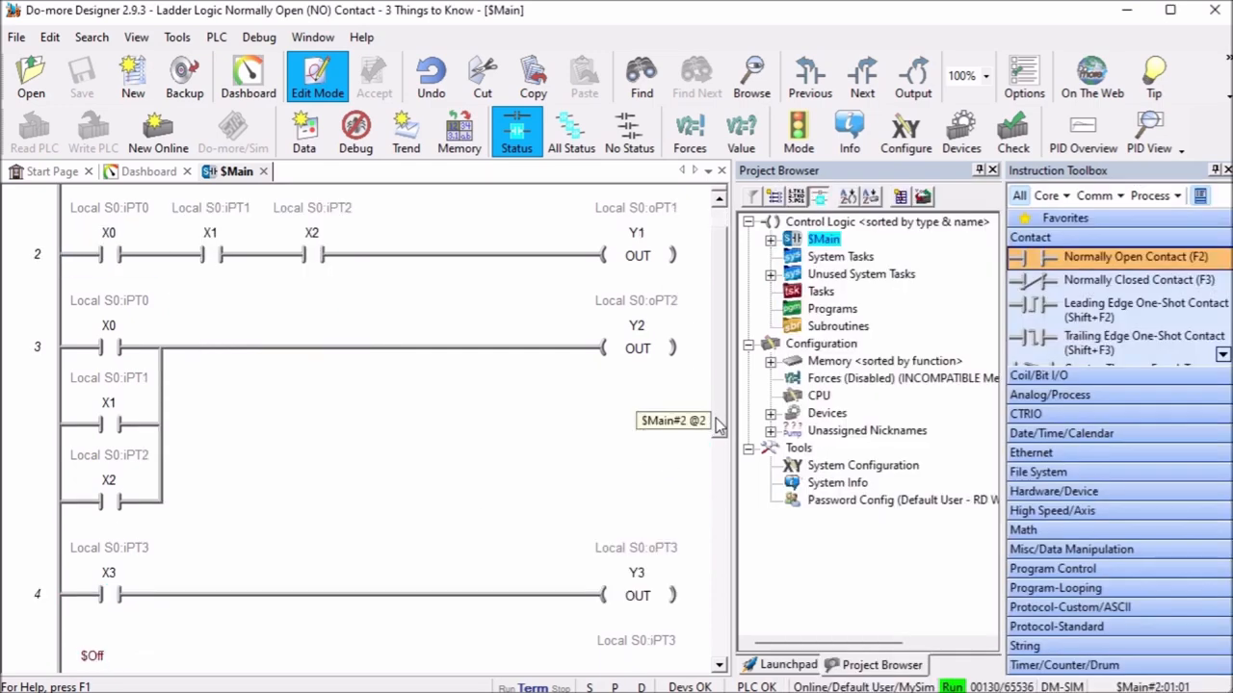
# - Scroll the ladder down to the X3 and X4 rungs before END
pyautogui.scroll(-3)
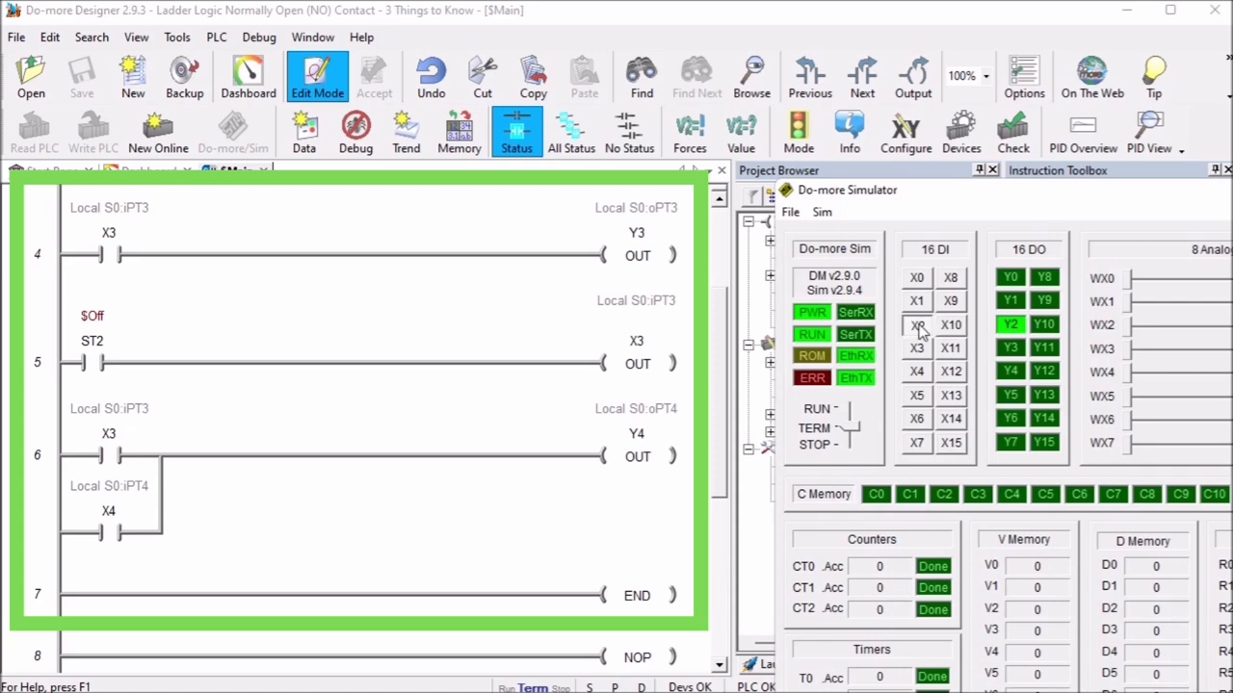
pyautogui.click(916, 325)
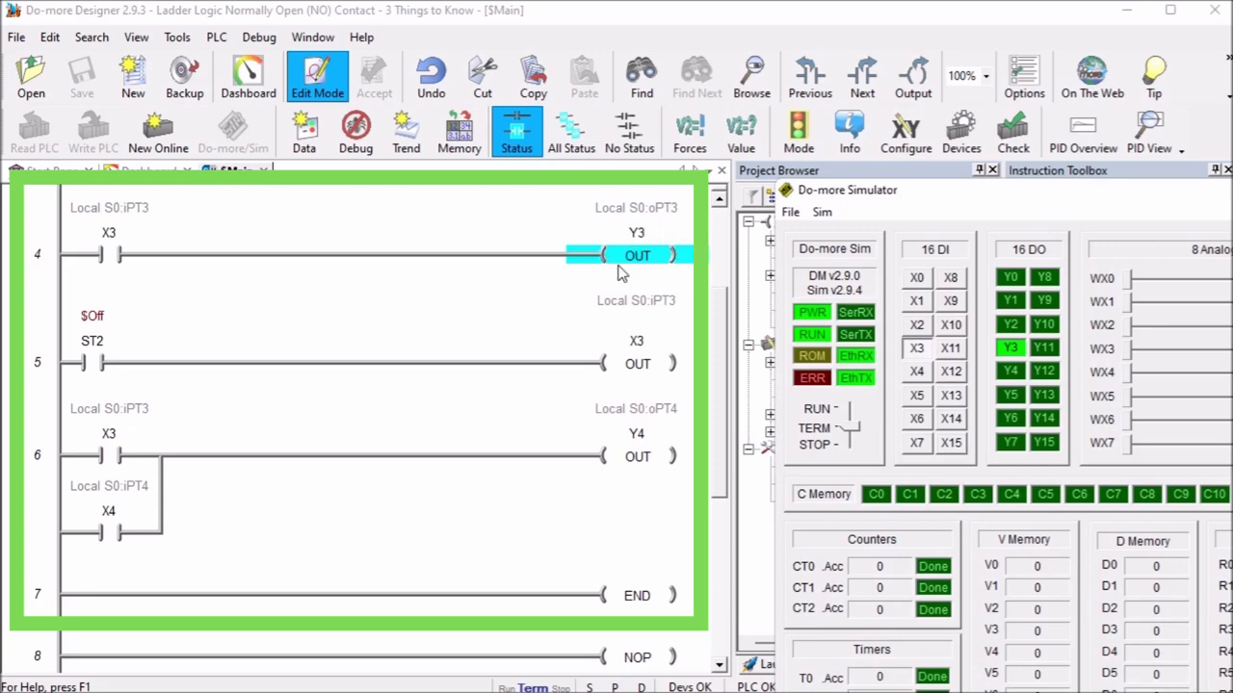
pyautogui.moveTo(96, 443)
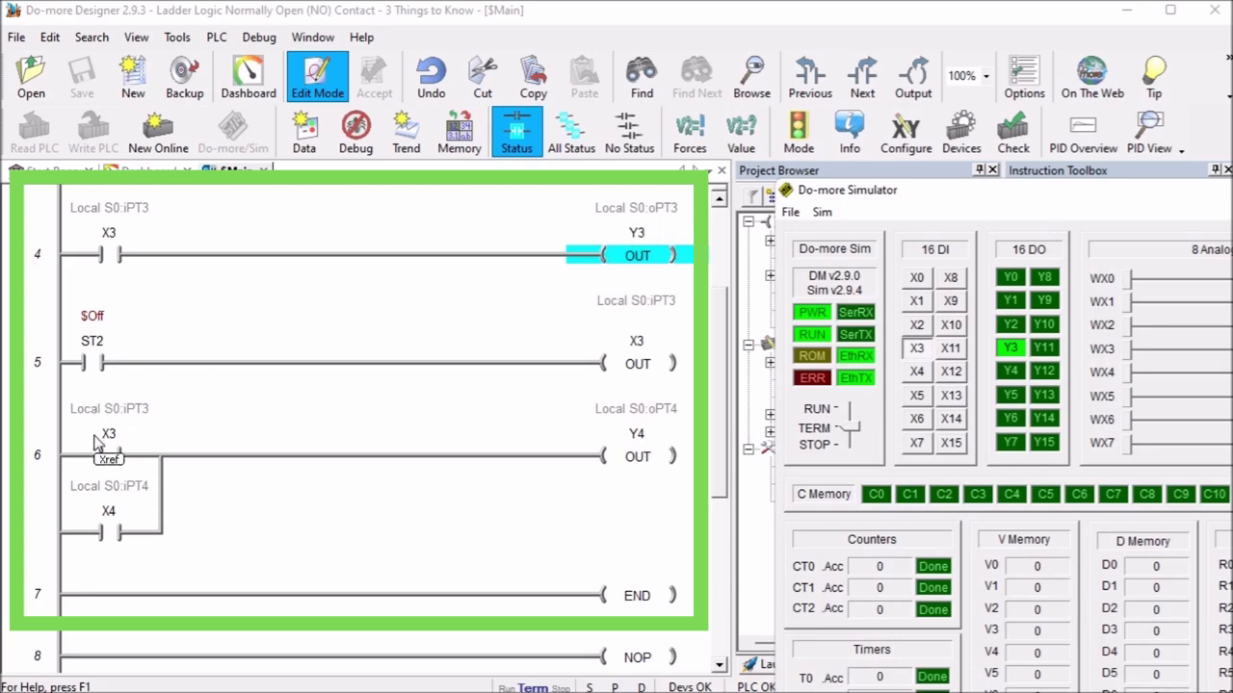
pyautogui.moveTo(223, 538)
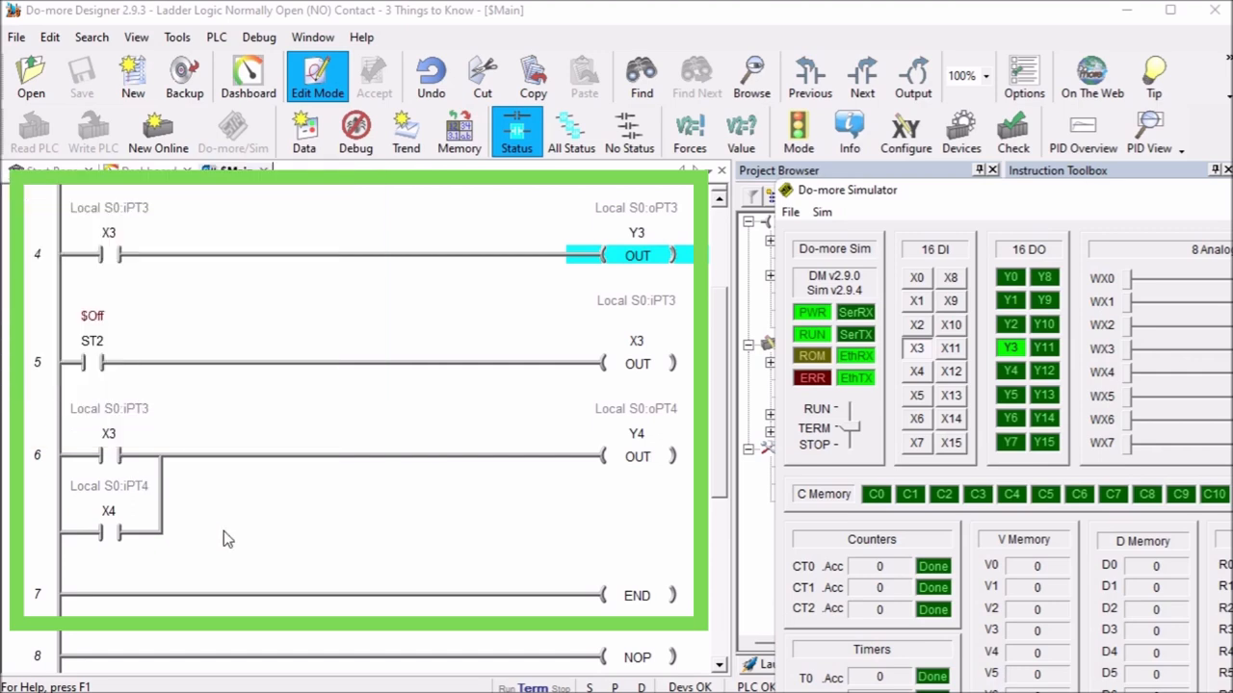
pyautogui.moveTo(212, 513)
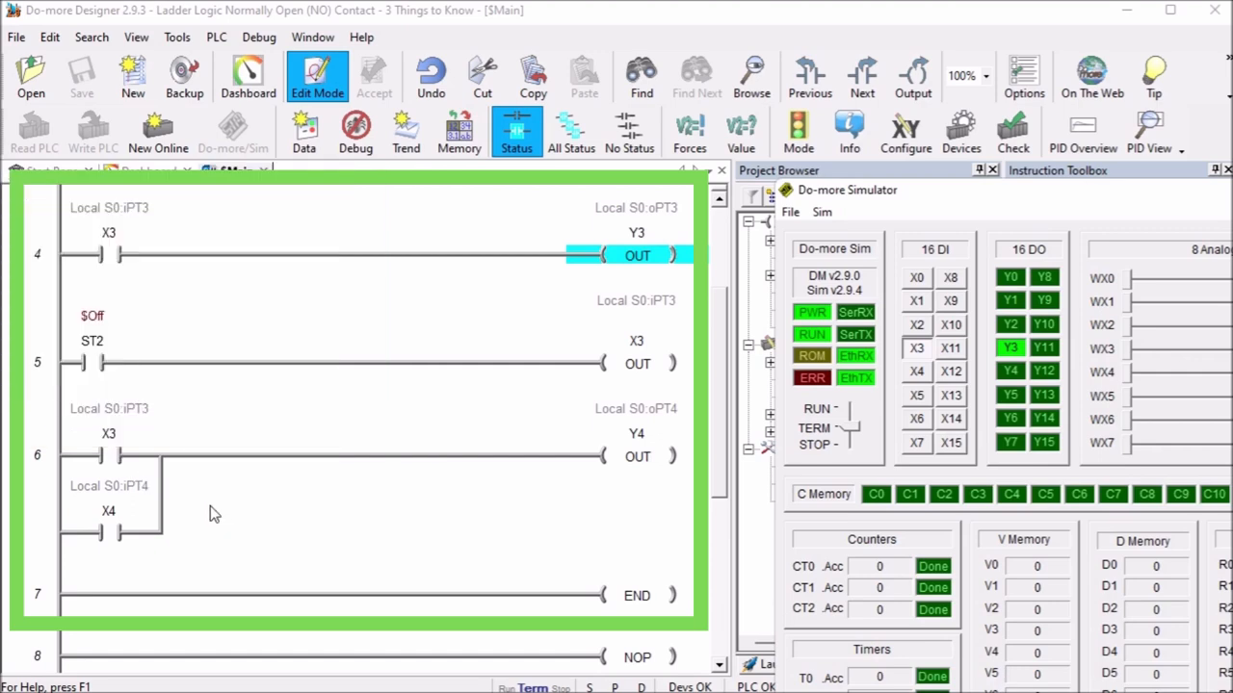
pyautogui.moveTo(645, 488)
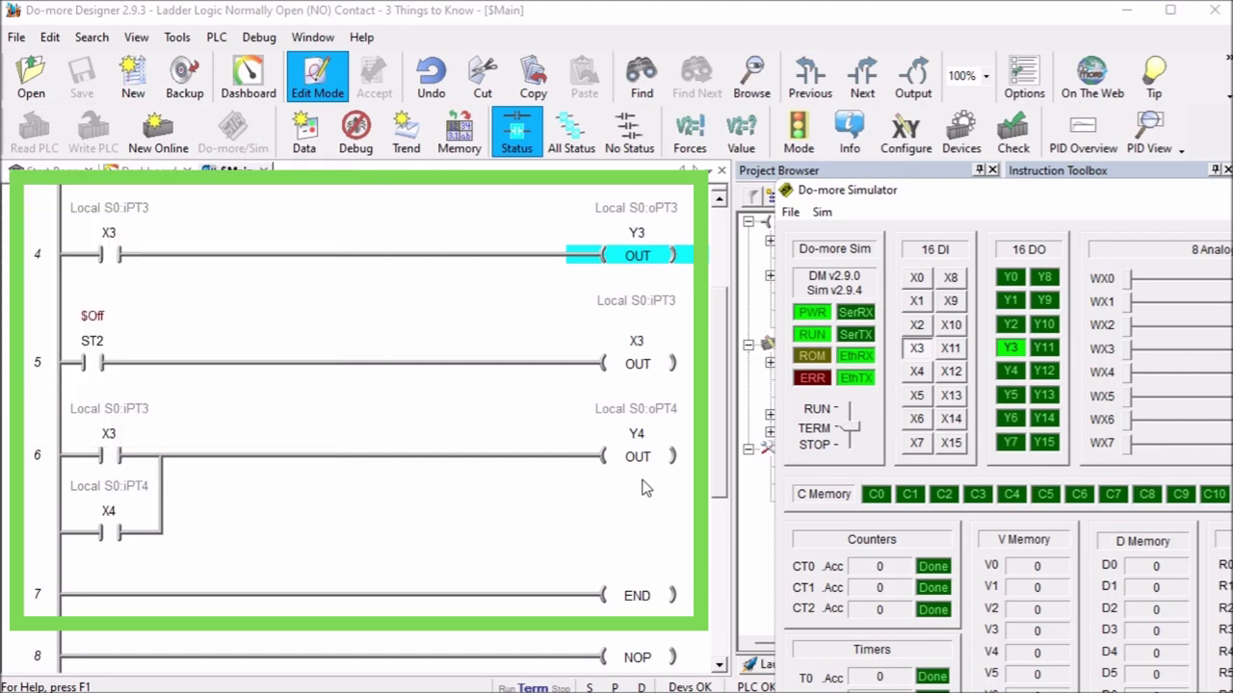
pyautogui.moveTo(414, 442)
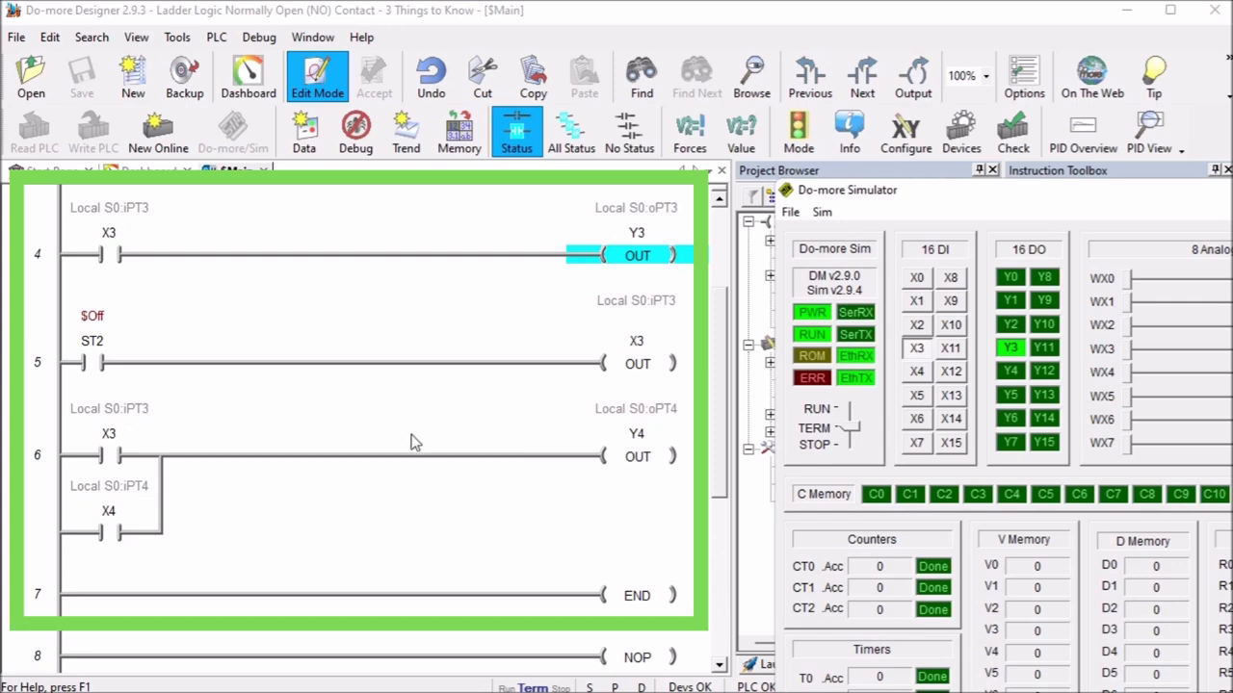
pyautogui.moveTo(151, 345)
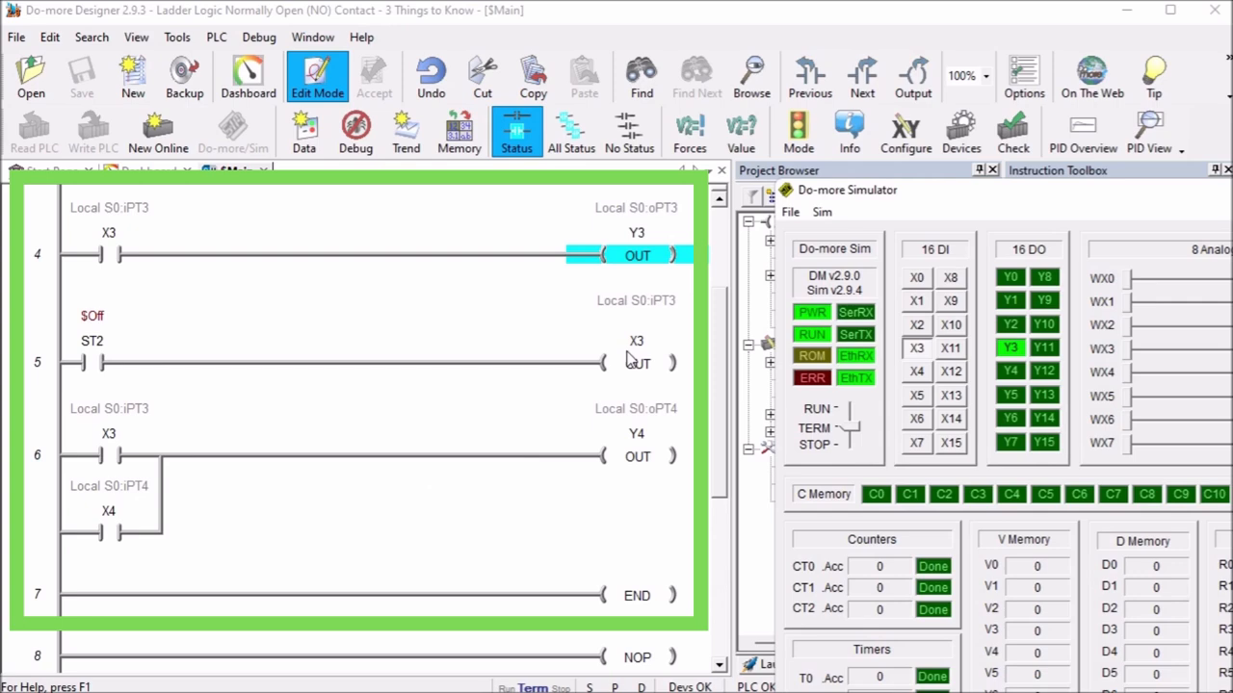
pyautogui.moveTo(402, 337)
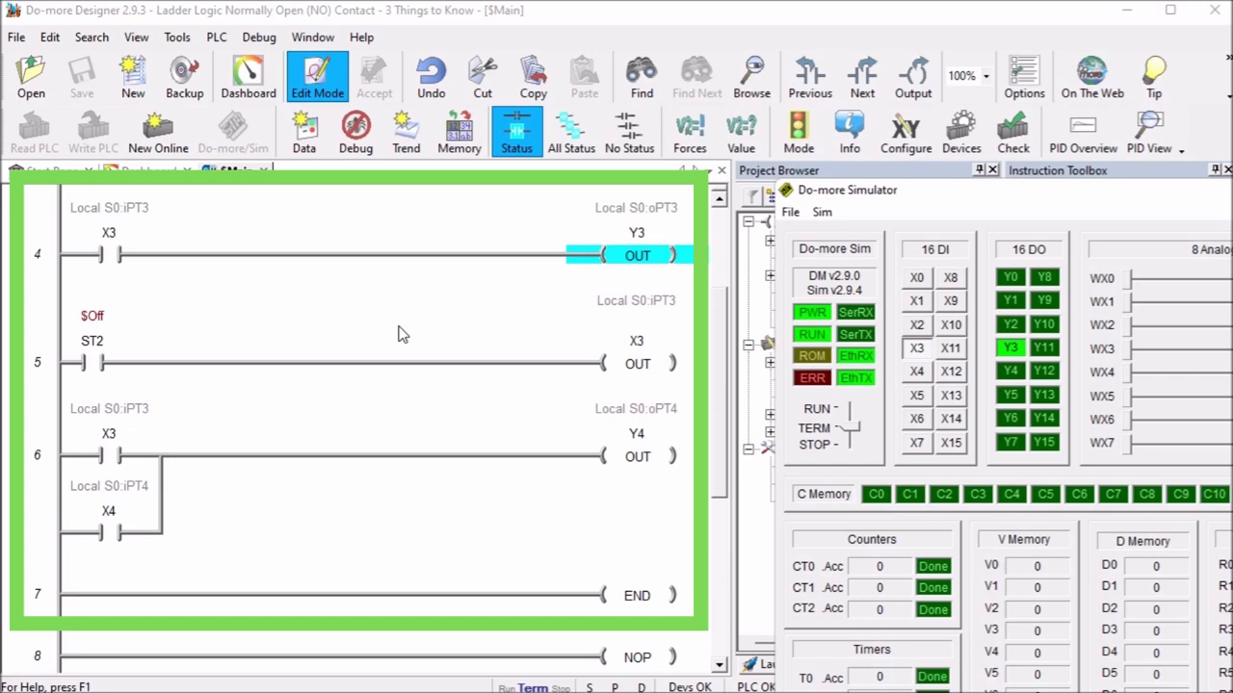
pyautogui.moveTo(203, 364)
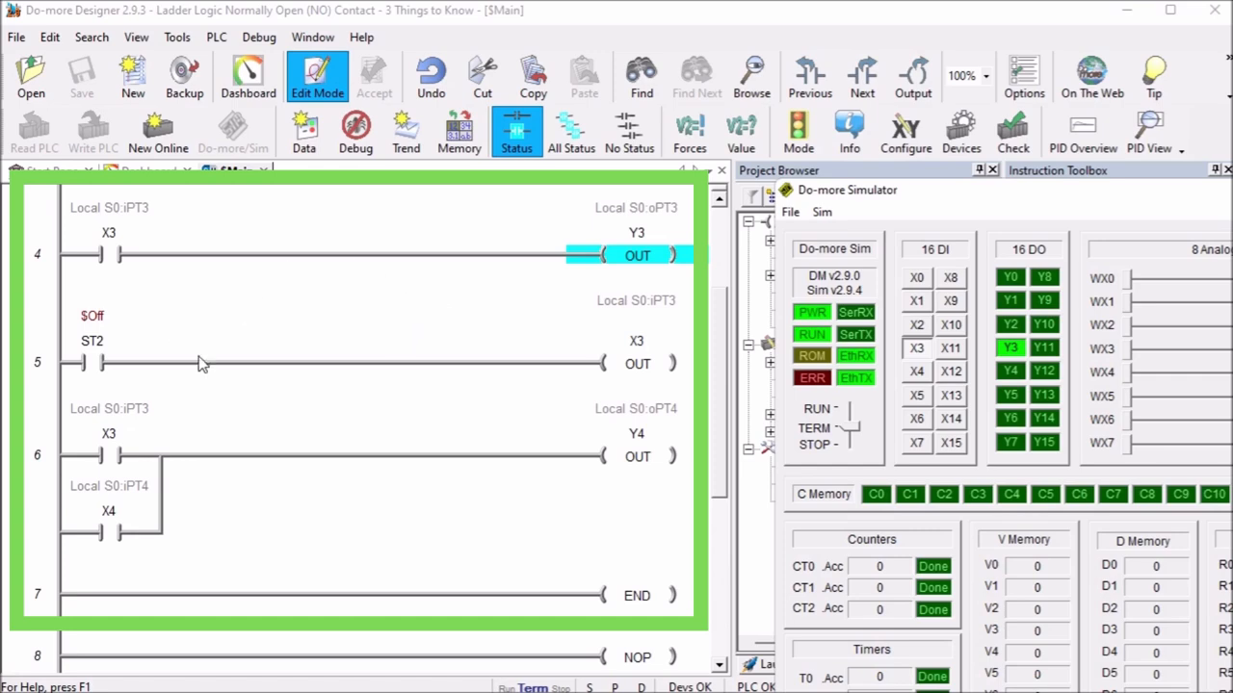
pyautogui.moveTo(413, 353)
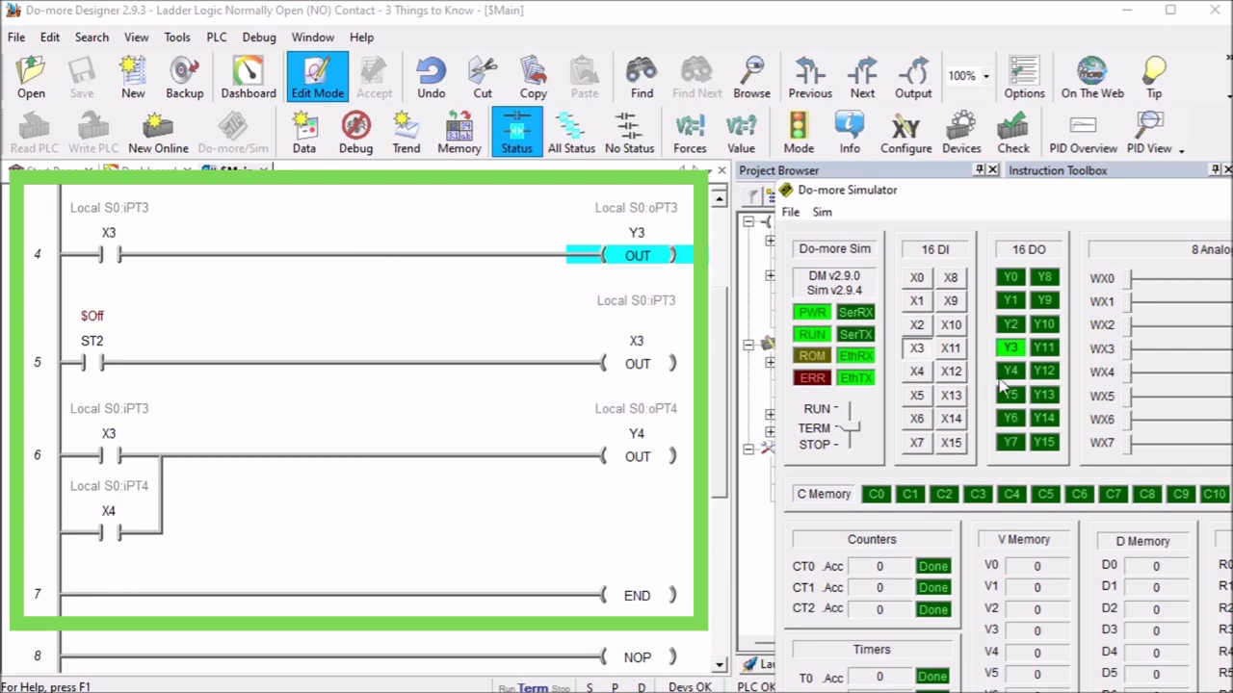
pyautogui.click(916, 370)
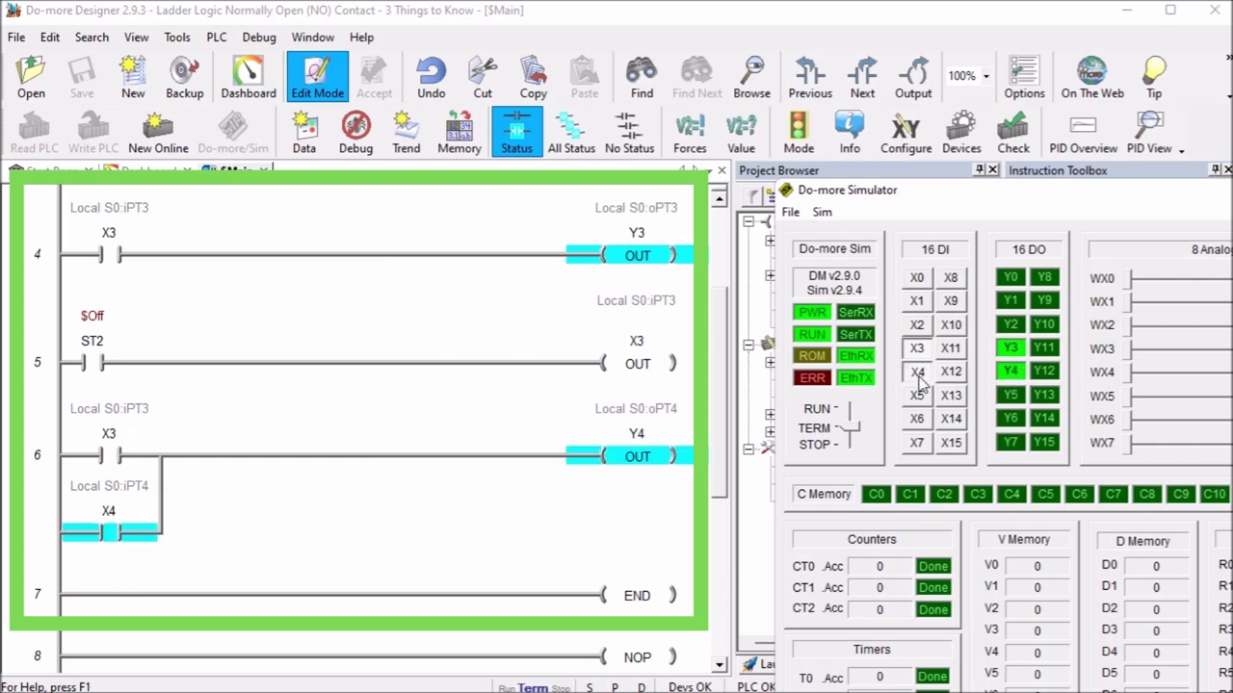
pyautogui.click(916, 370)
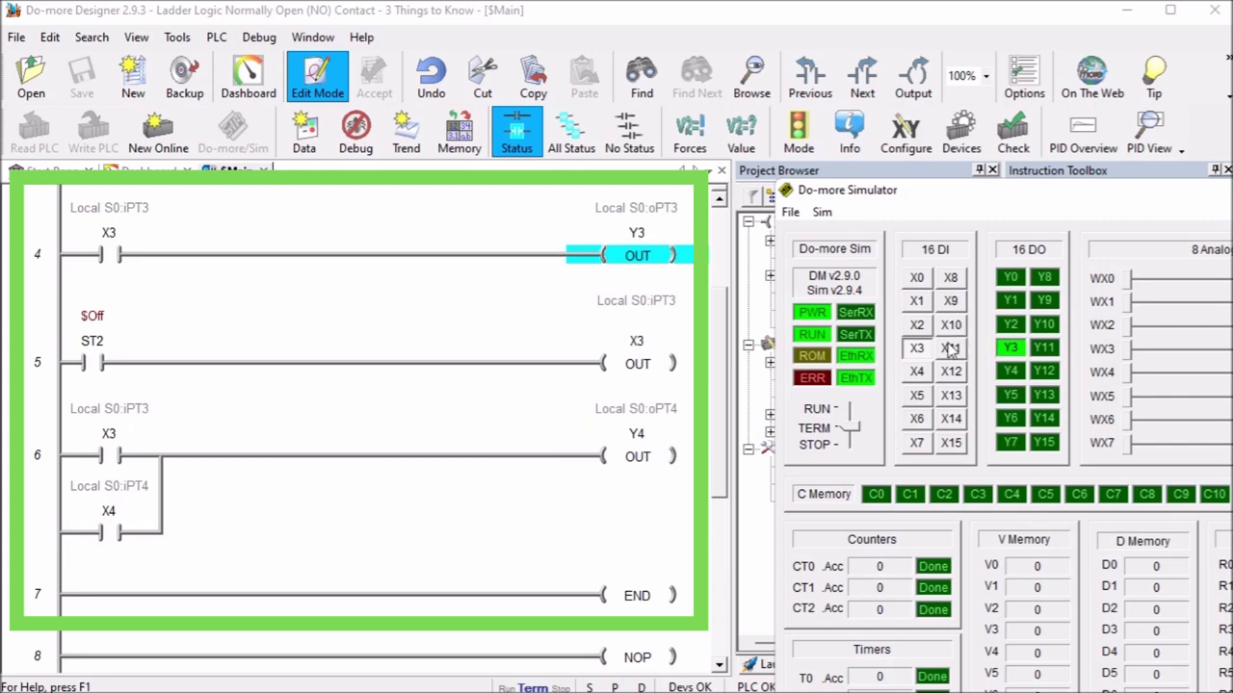
pyautogui.click(916, 348)
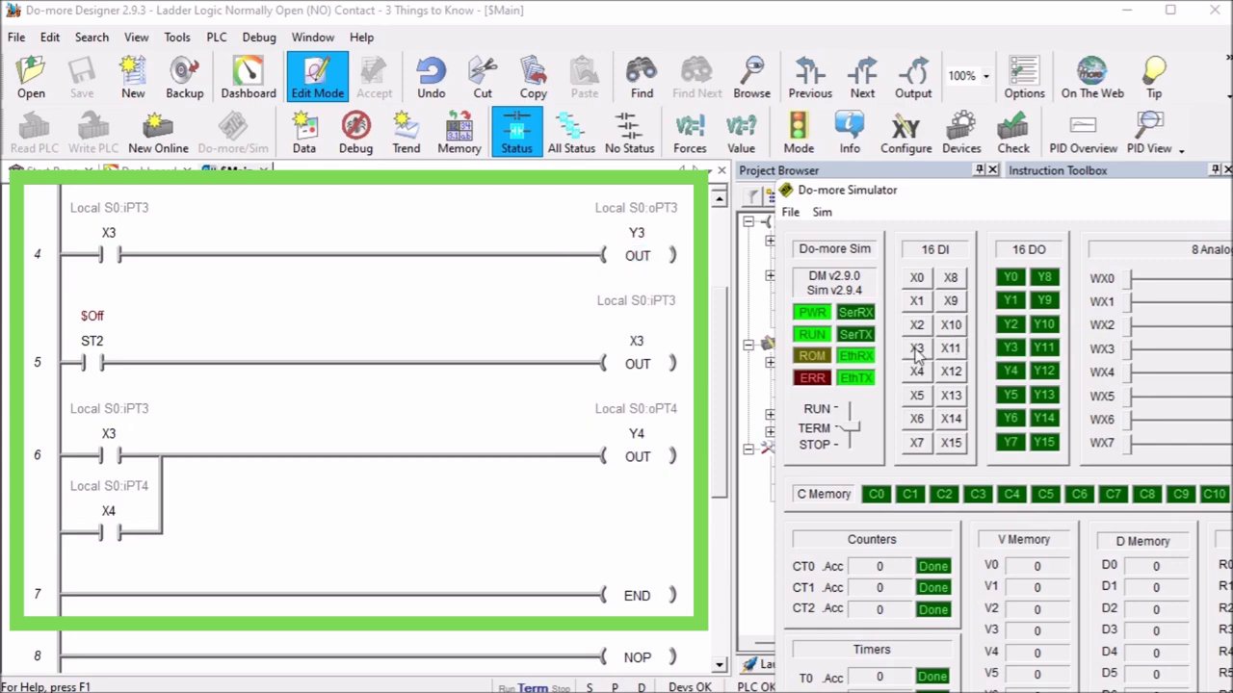
pyautogui.moveTo(168, 380)
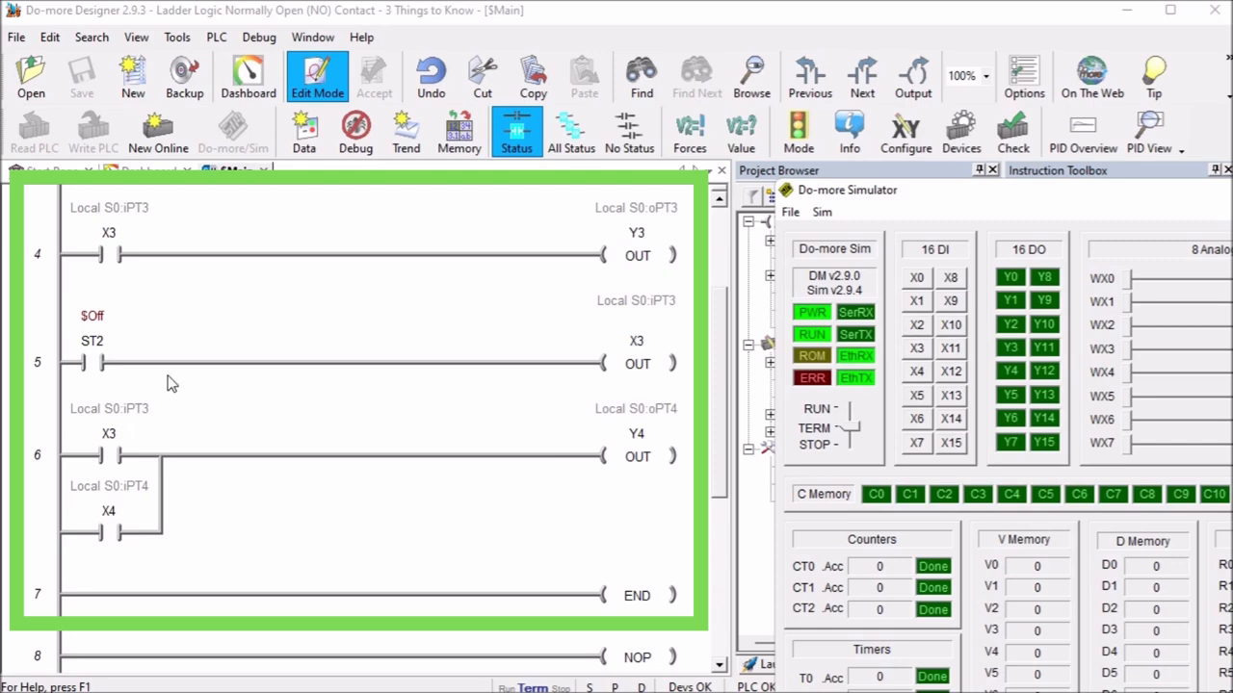
pyautogui.moveTo(687, 378)
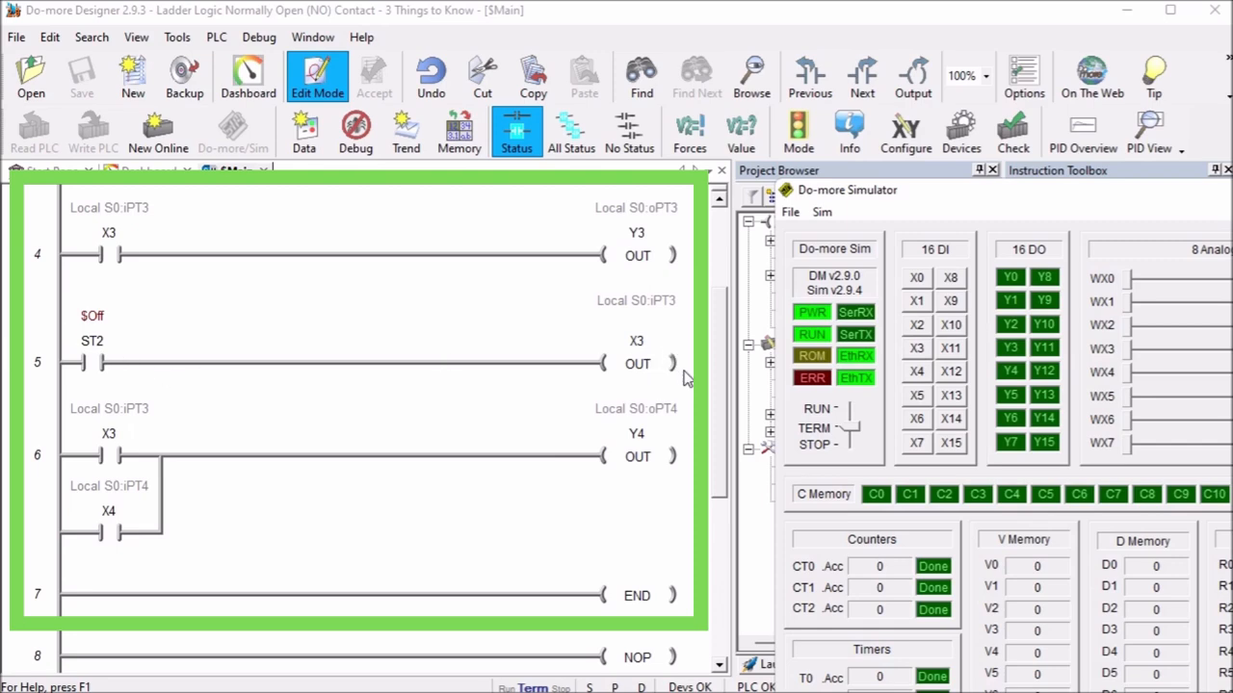
pyautogui.moveTo(686, 378)
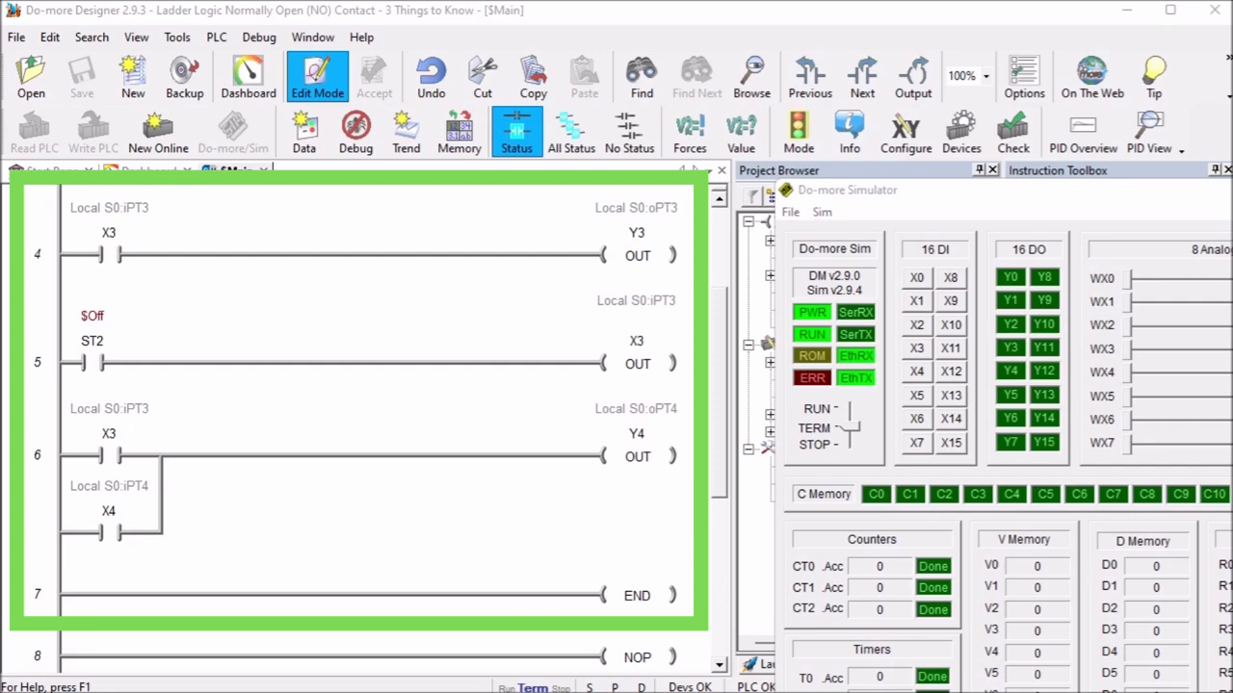
pyautogui.moveTo(149, 10)
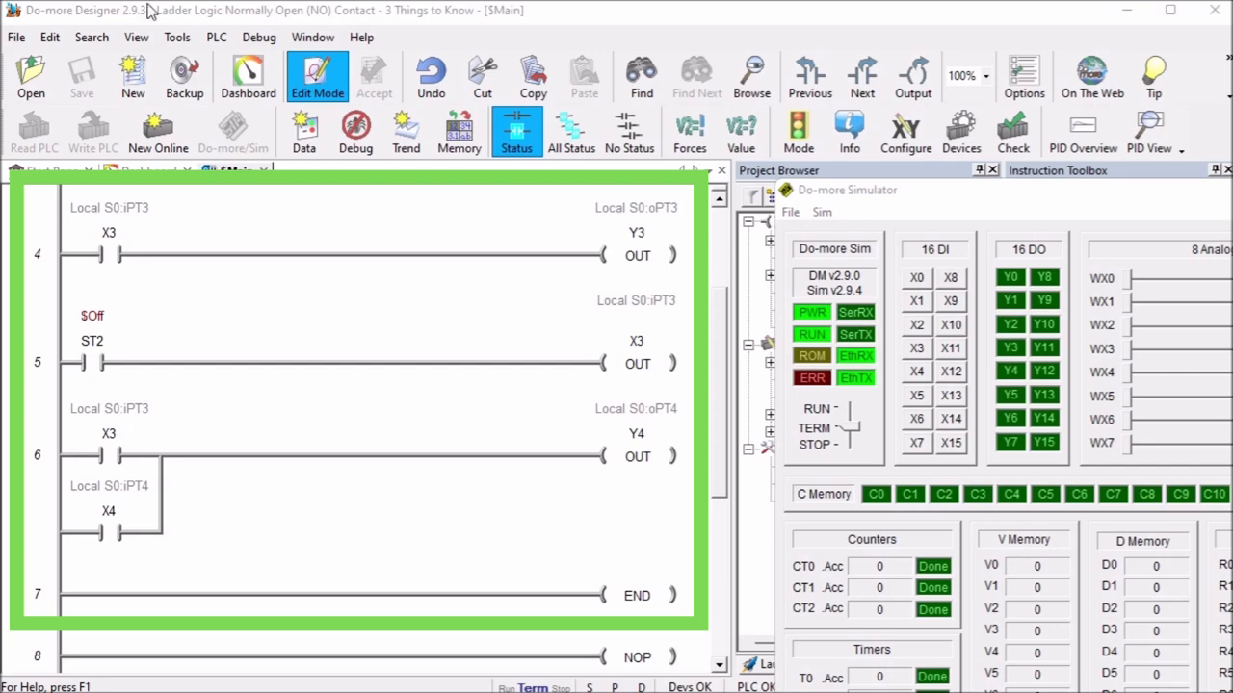
pyautogui.moveTo(274, 75)
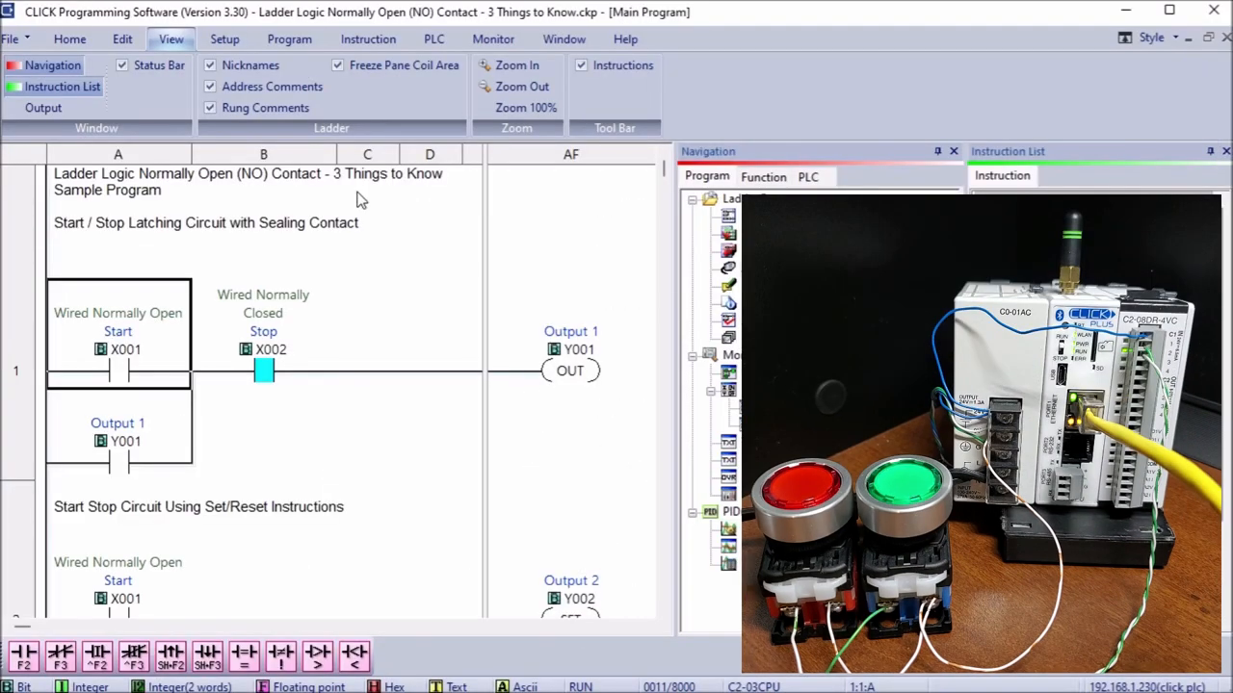
pyautogui.moveTo(467, 352)
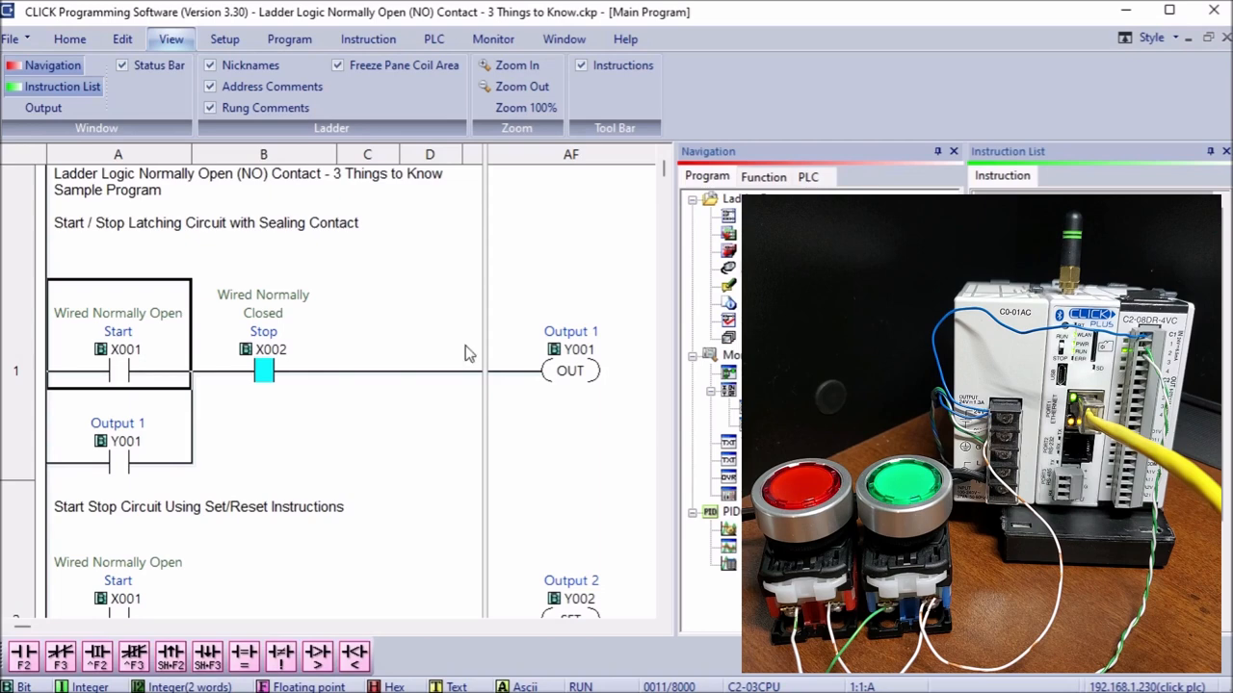
pyautogui.moveTo(164, 420)
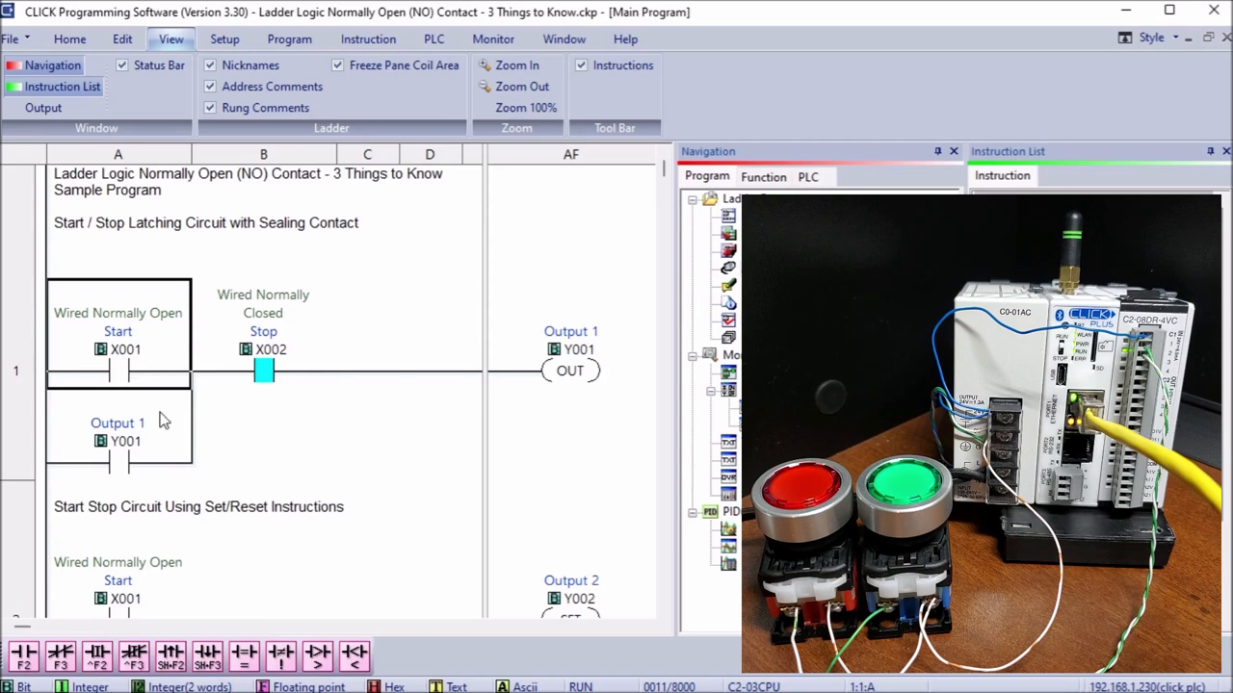
pyautogui.moveTo(319, 321)
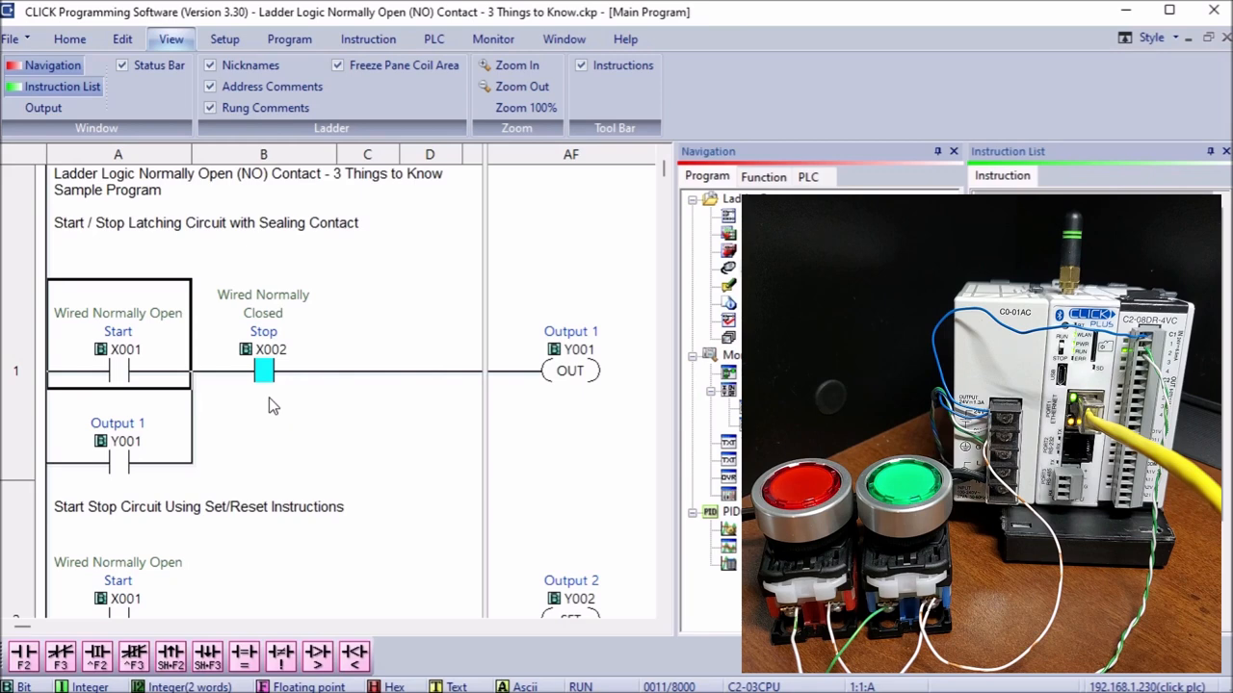
pyautogui.moveTo(282, 431)
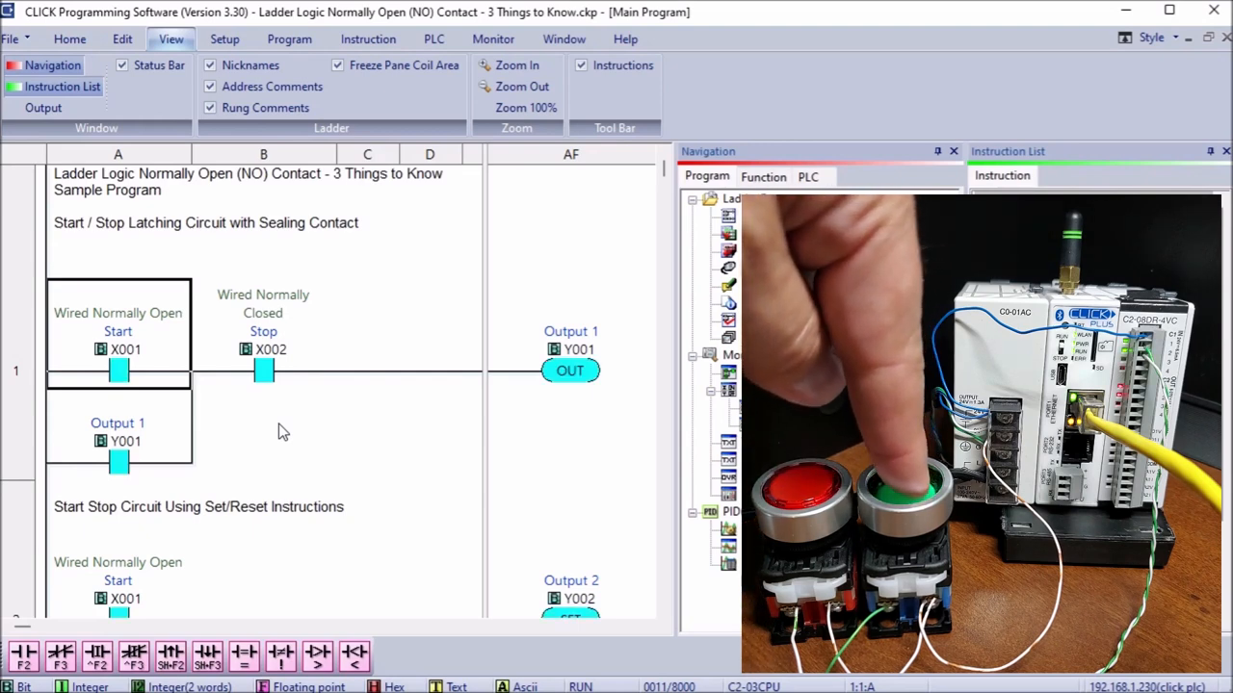
pyautogui.moveTo(38, 339)
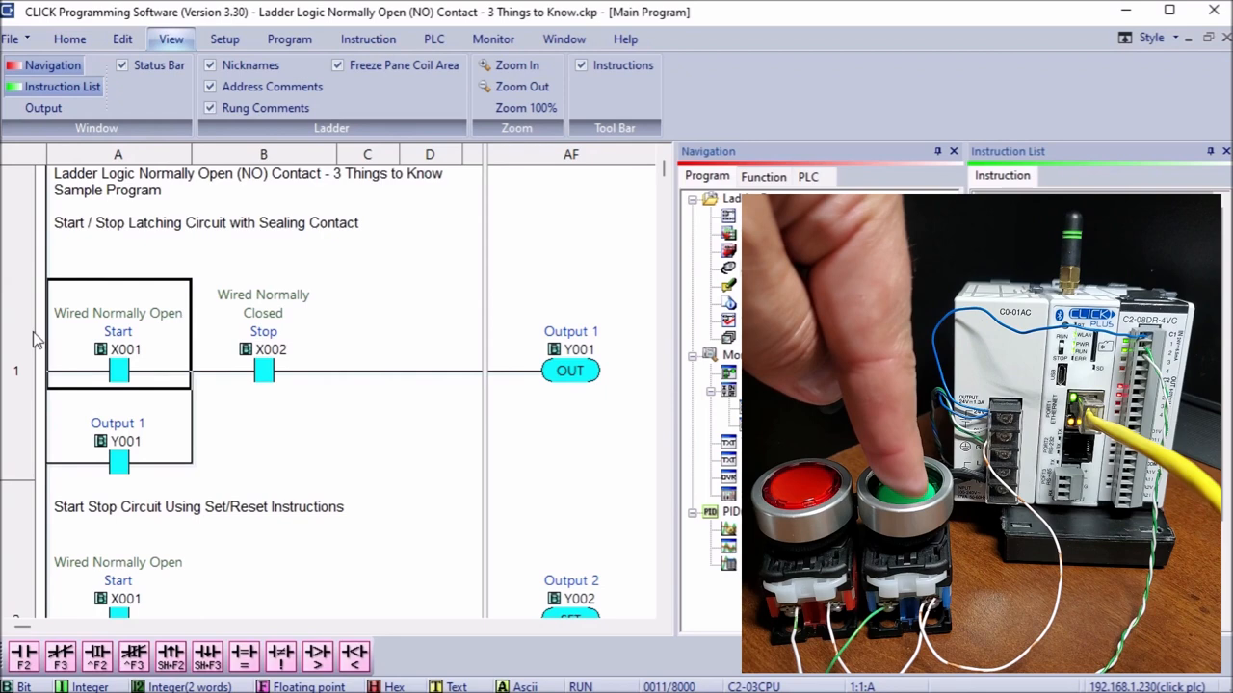
pyautogui.moveTo(642, 310)
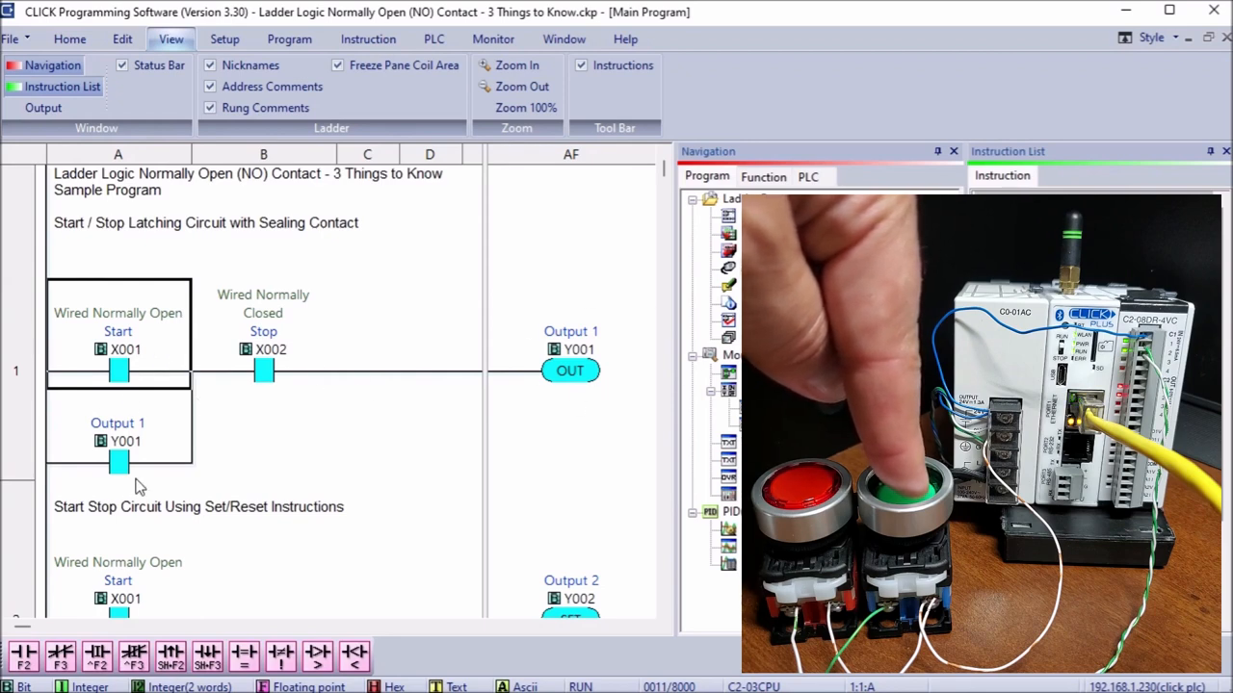
pyautogui.moveTo(308, 421)
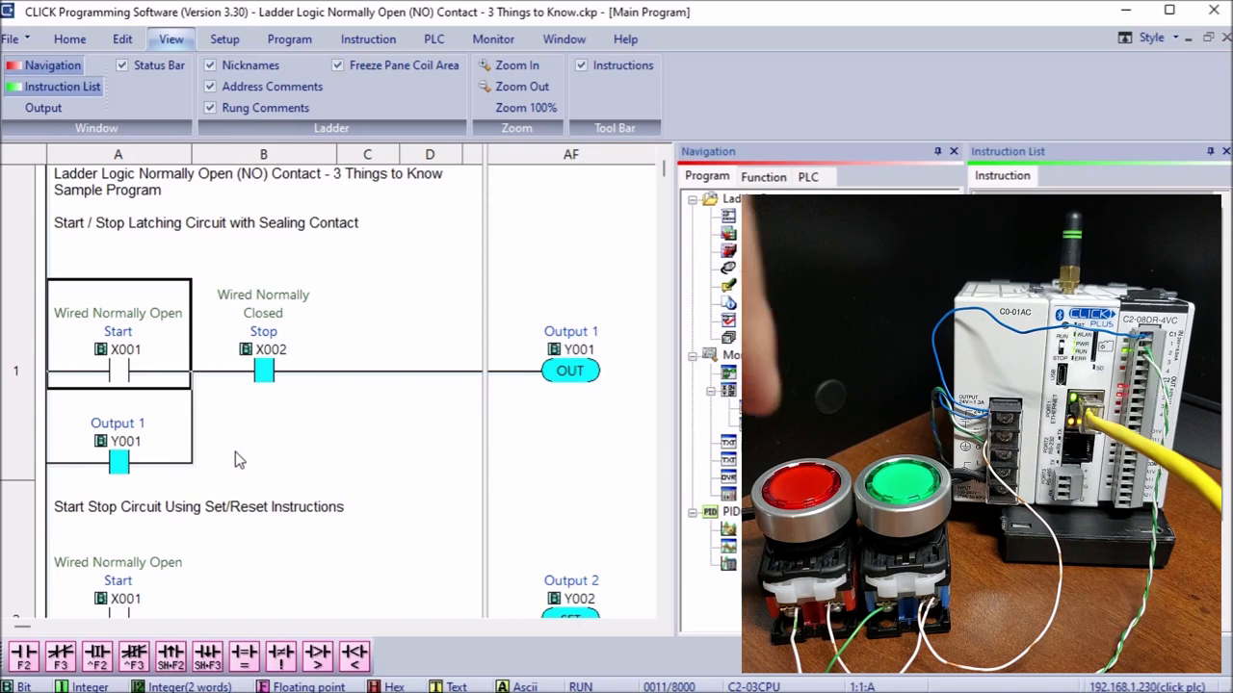
pyautogui.click(800, 481)
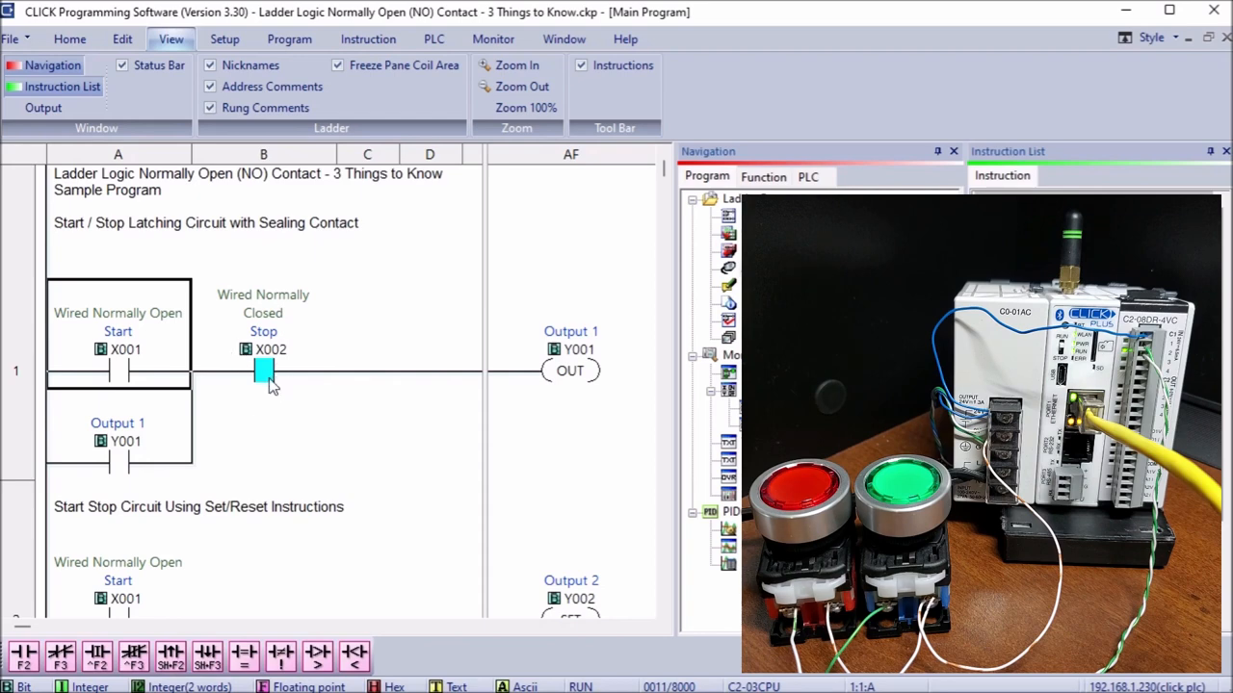
pyautogui.moveTo(312, 333)
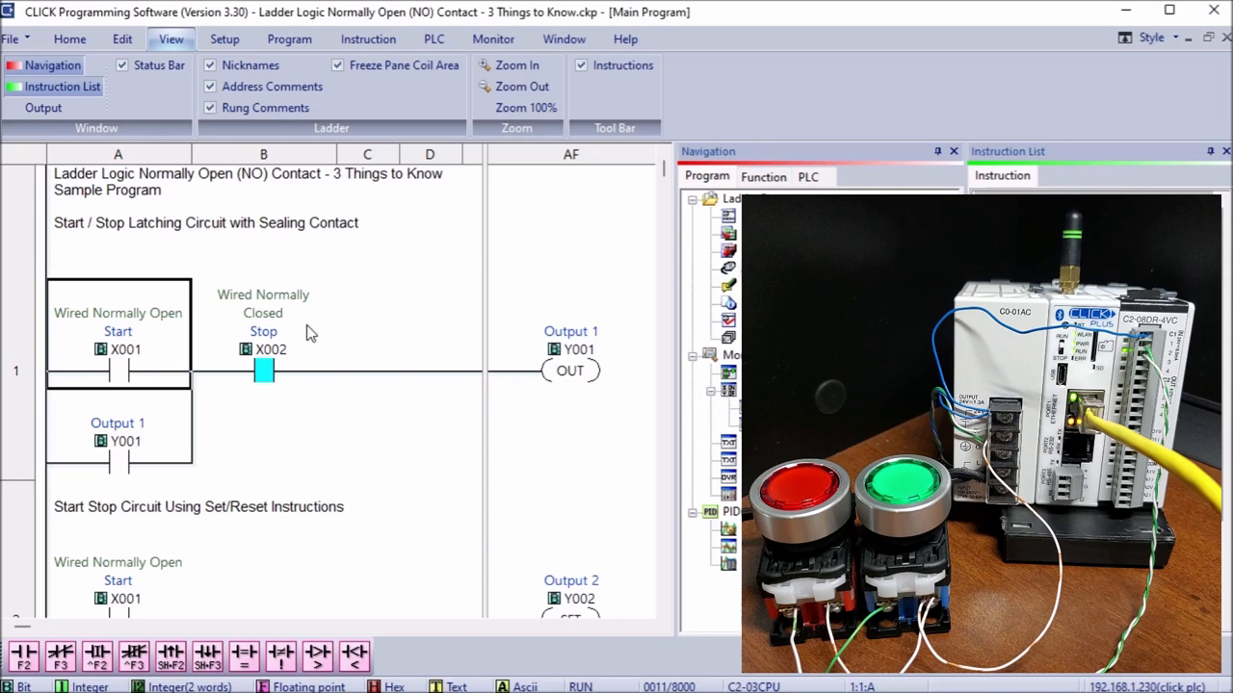
pyautogui.moveTo(298, 322)
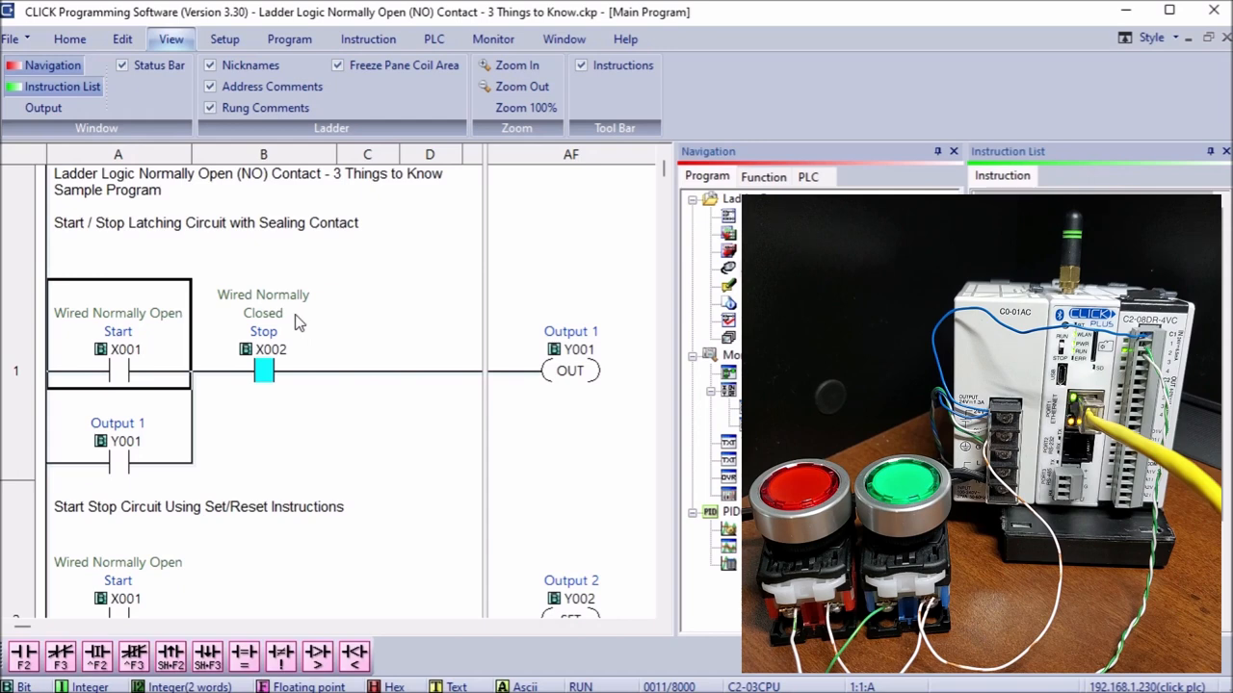
pyautogui.moveTo(520, 496)
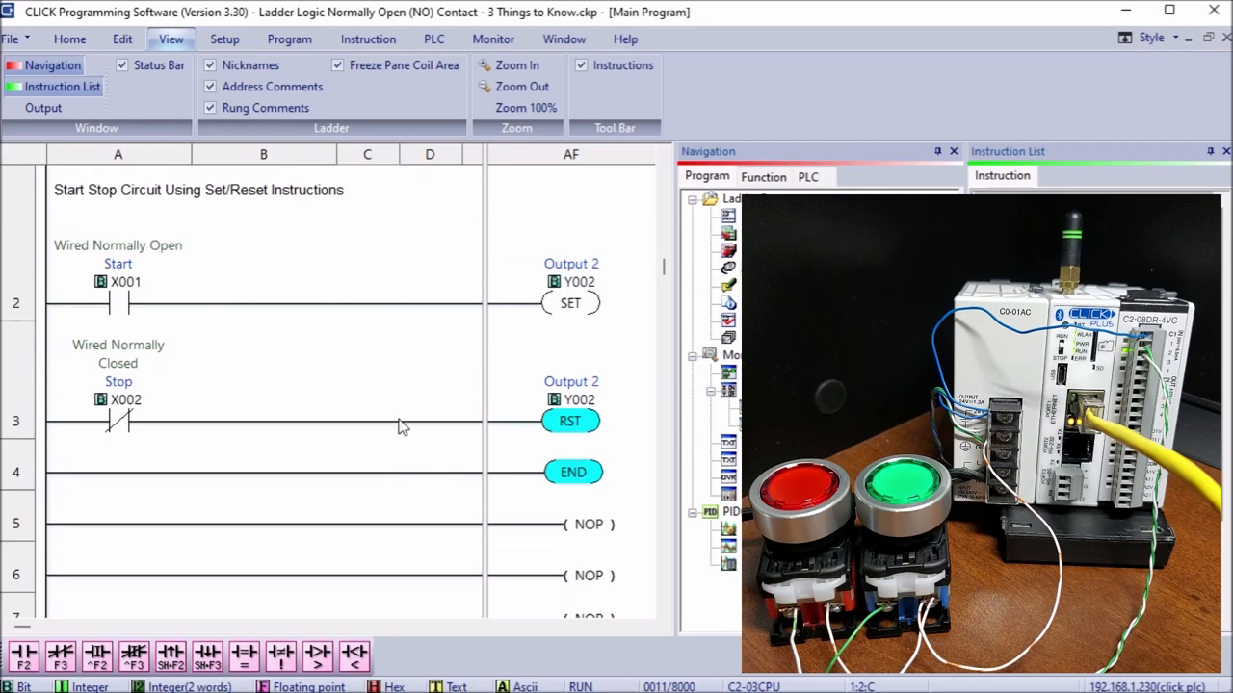
pyautogui.moveTo(575, 435)
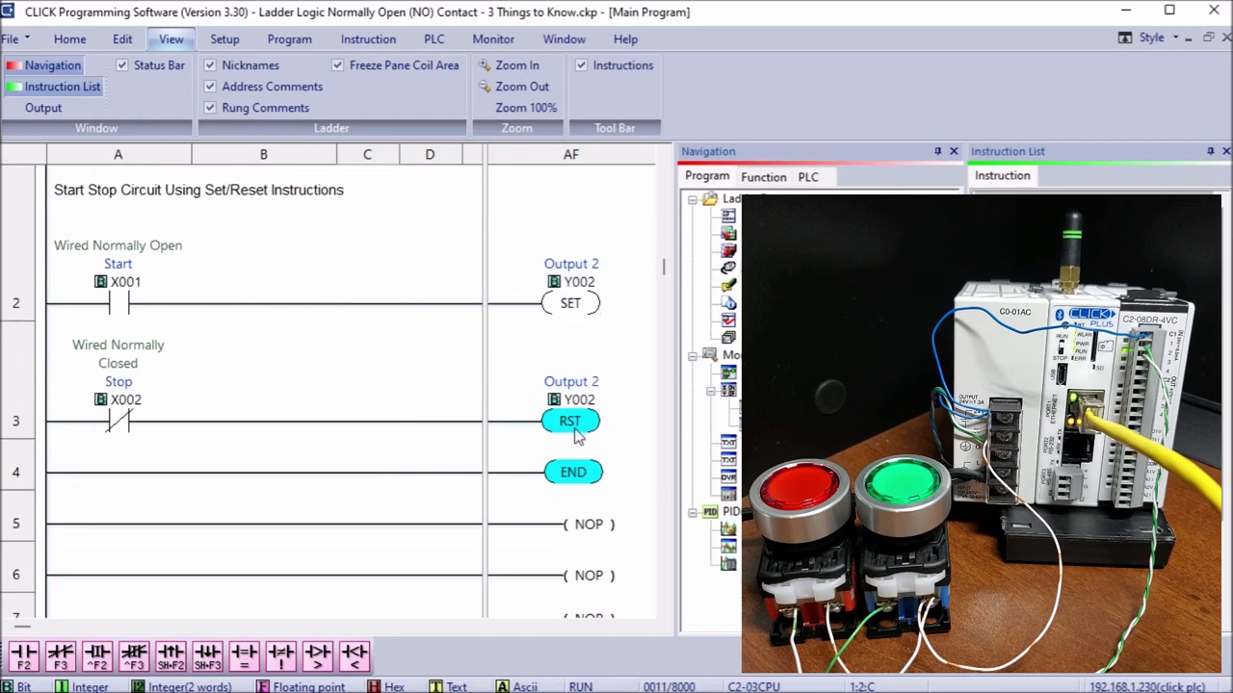
pyautogui.moveTo(185, 326)
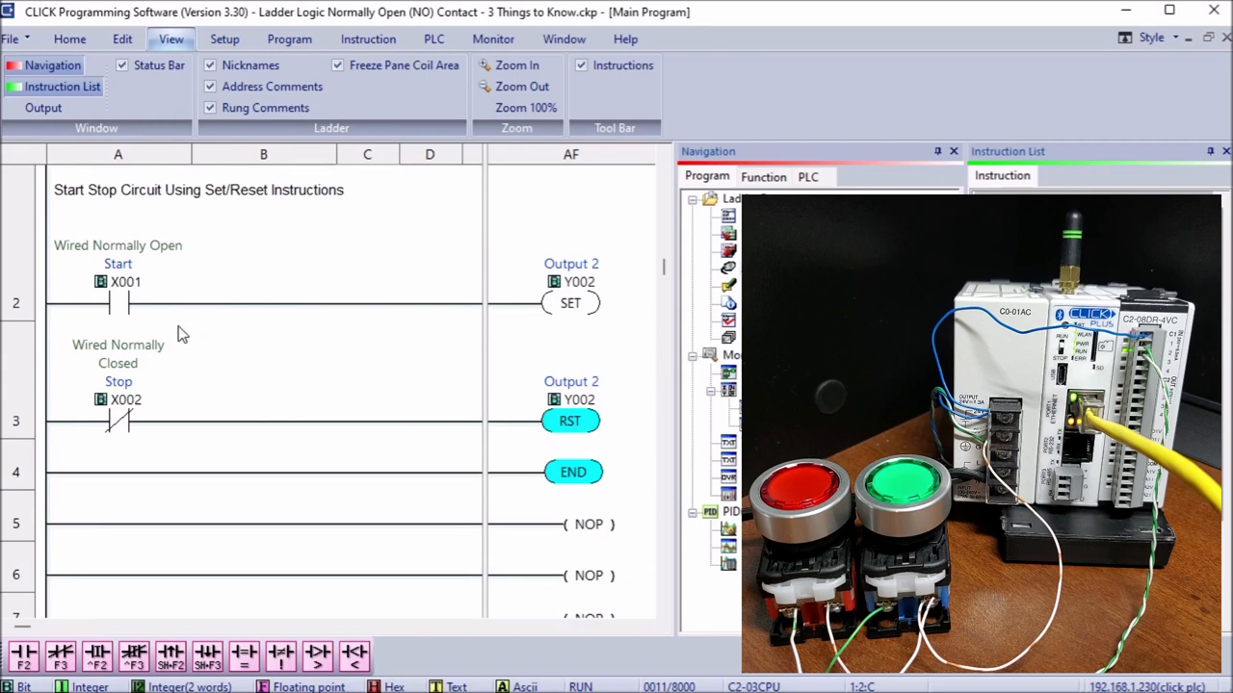
pyautogui.moveTo(228, 373)
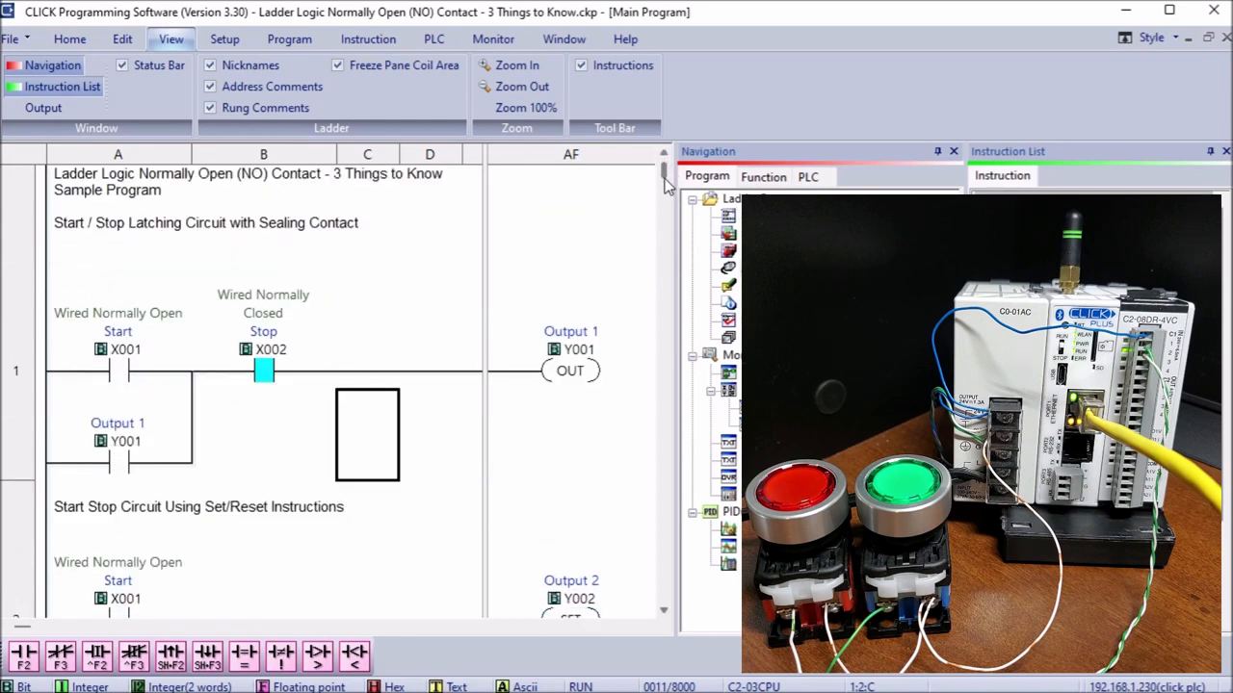
pyautogui.scroll(-3)
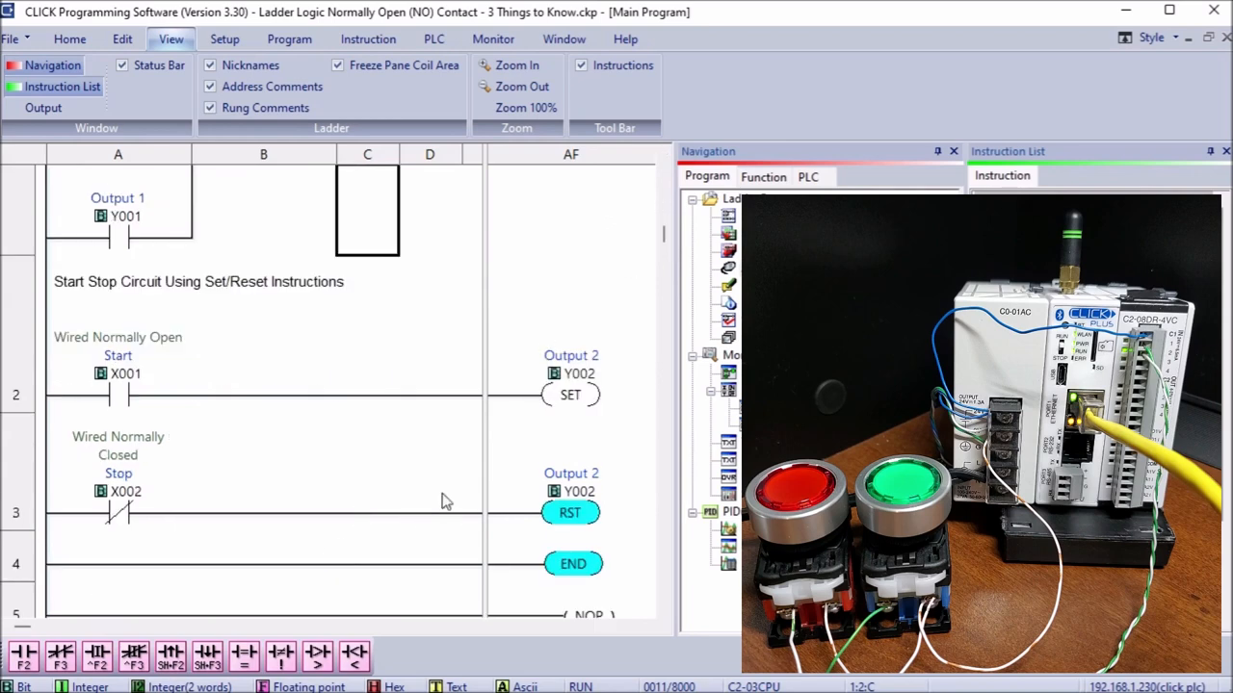
pyautogui.moveTo(605, 523)
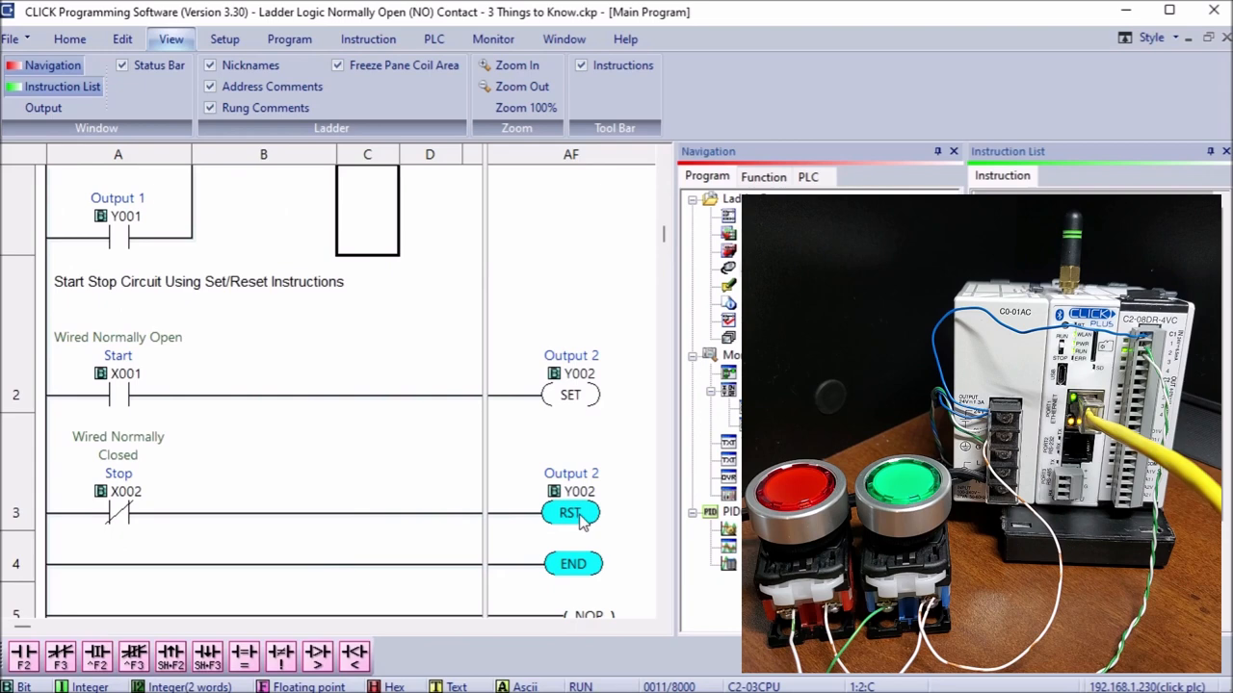
pyautogui.moveTo(222, 402)
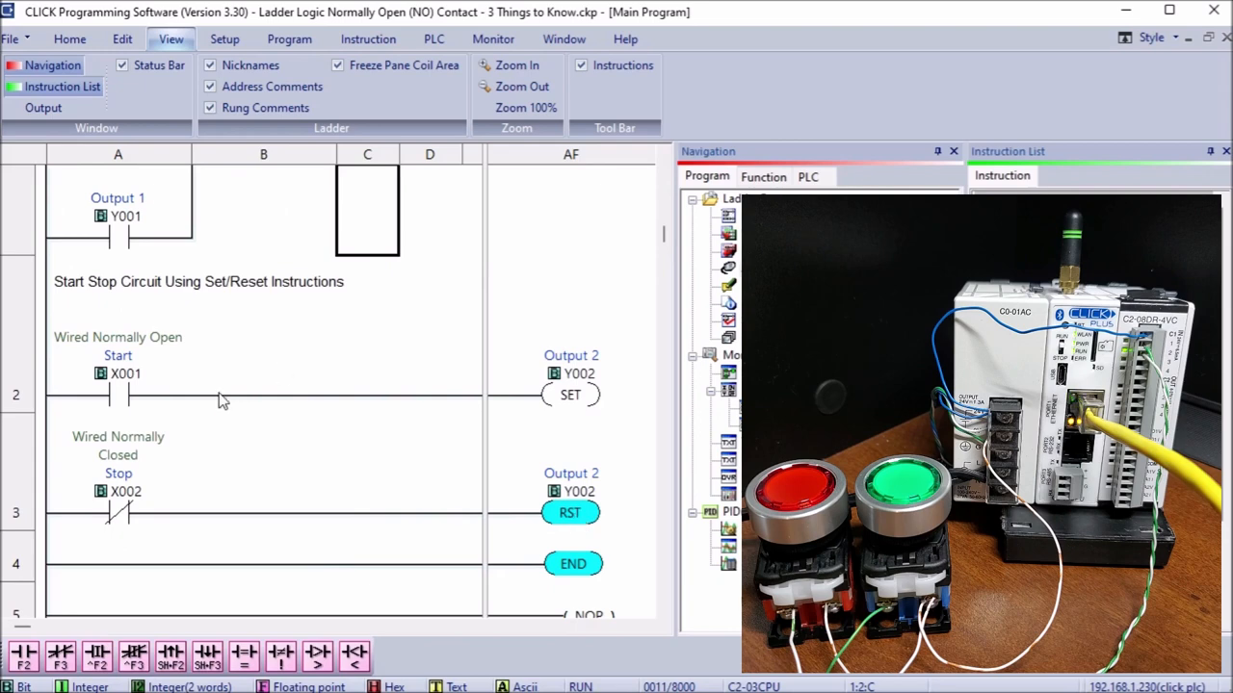